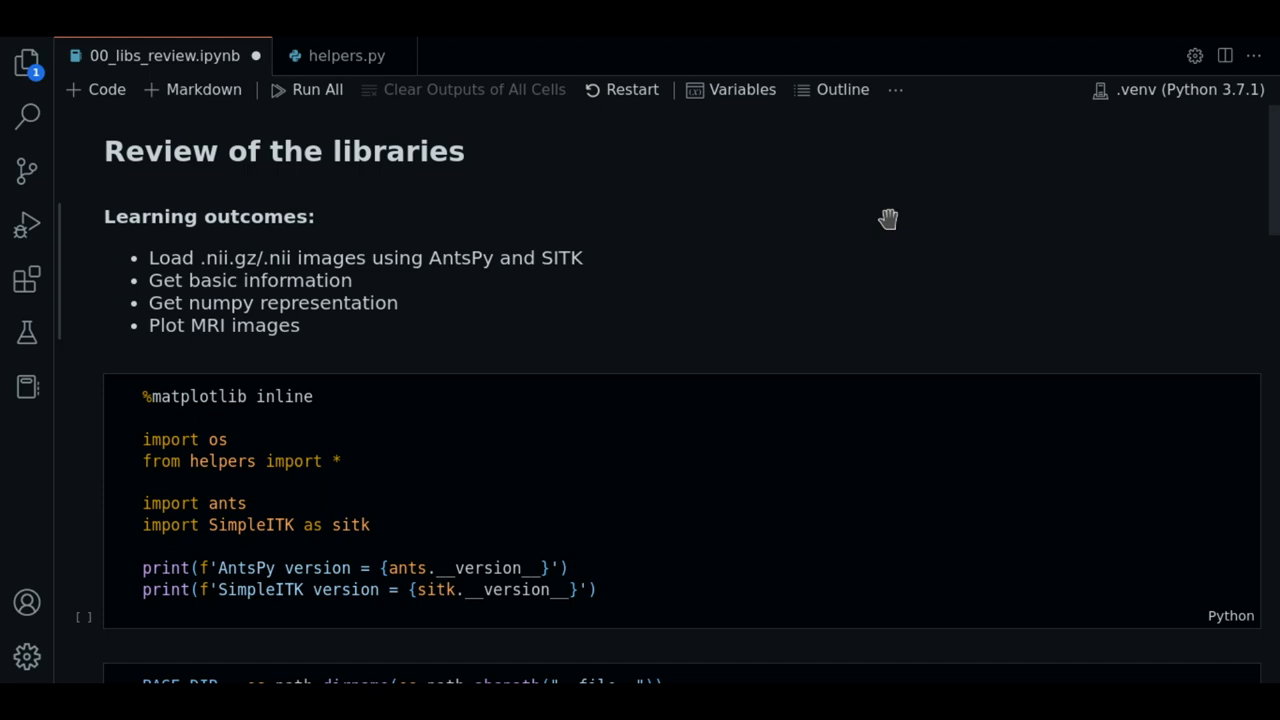
mouse_move(884, 216)
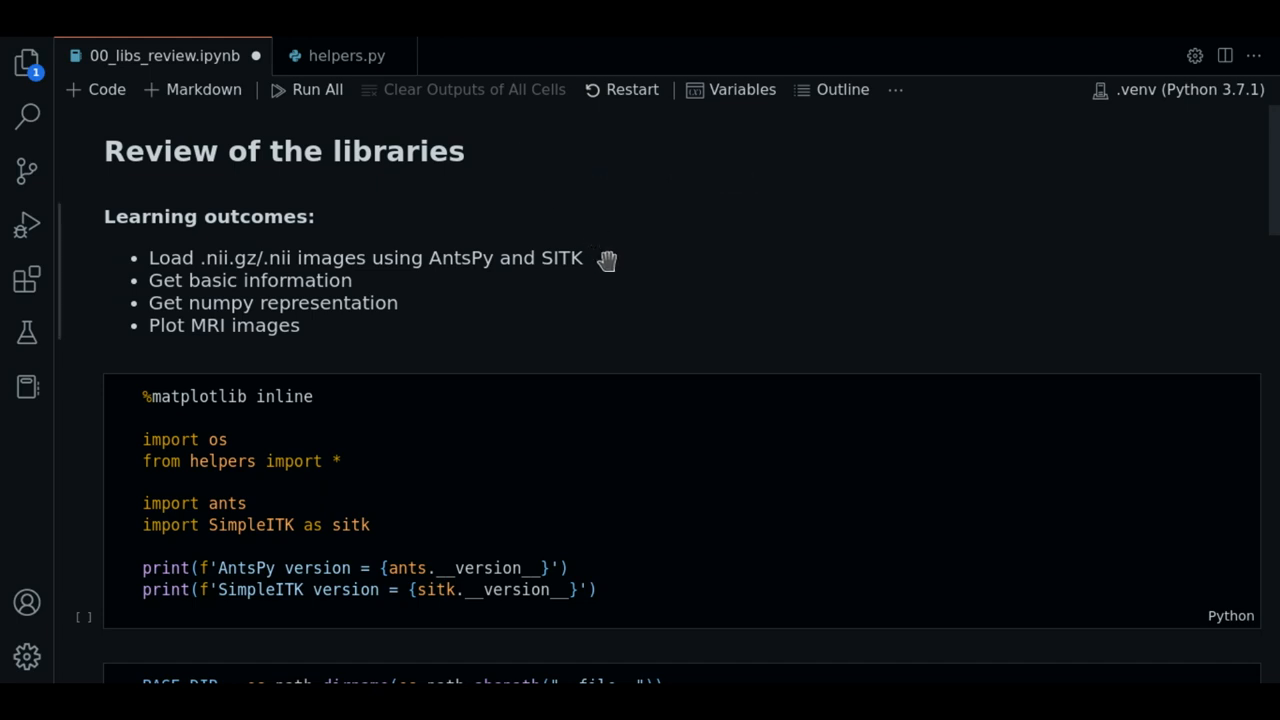
mouse_move(228, 264)
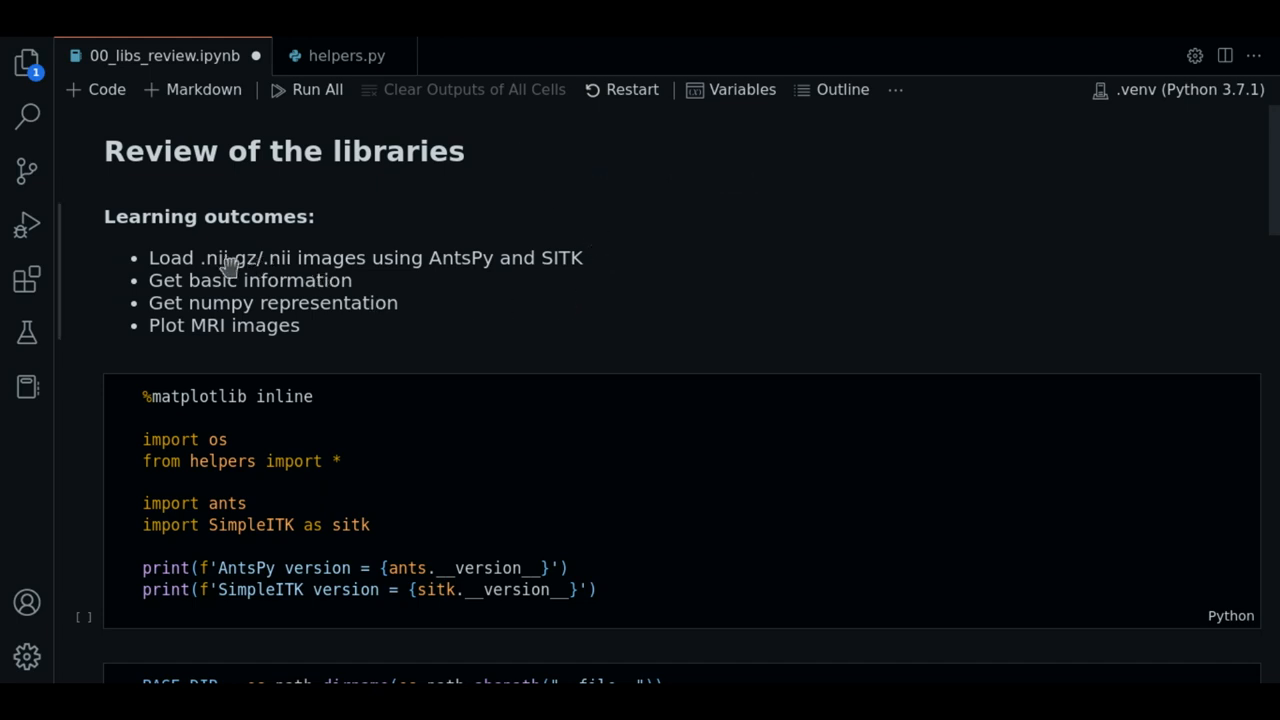
mouse_move(532, 272)
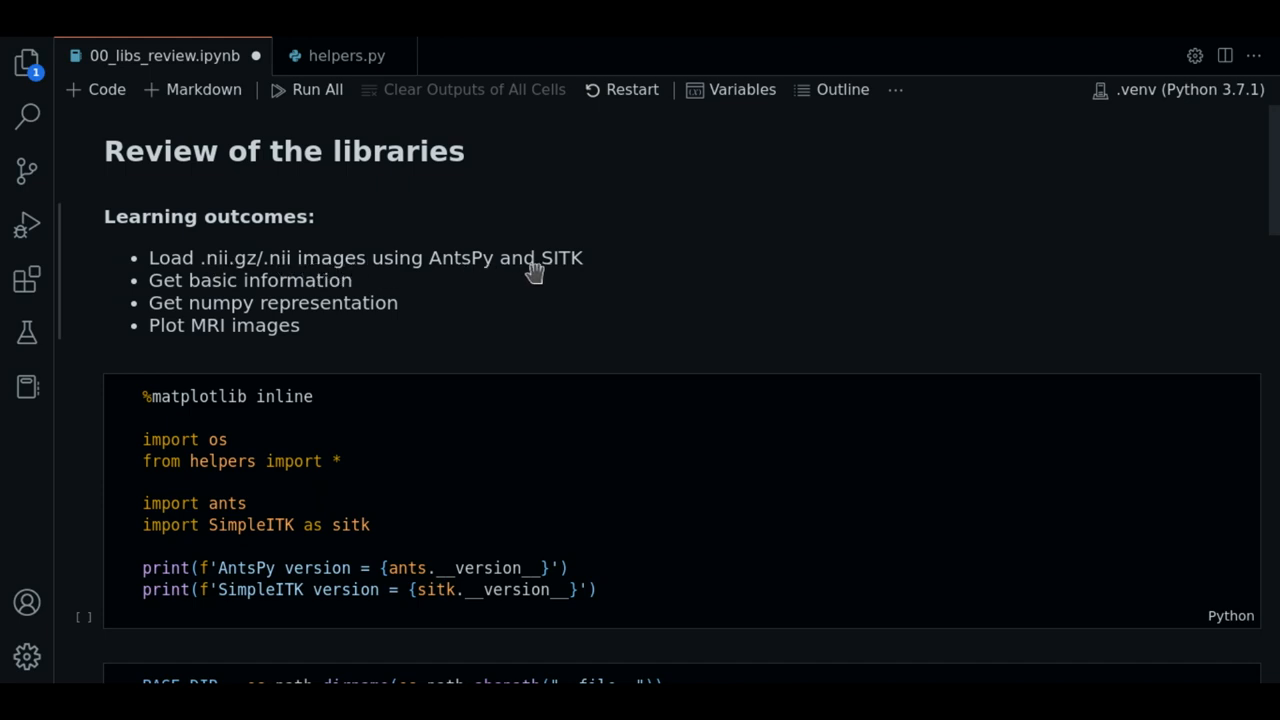
mouse_move(604, 248)
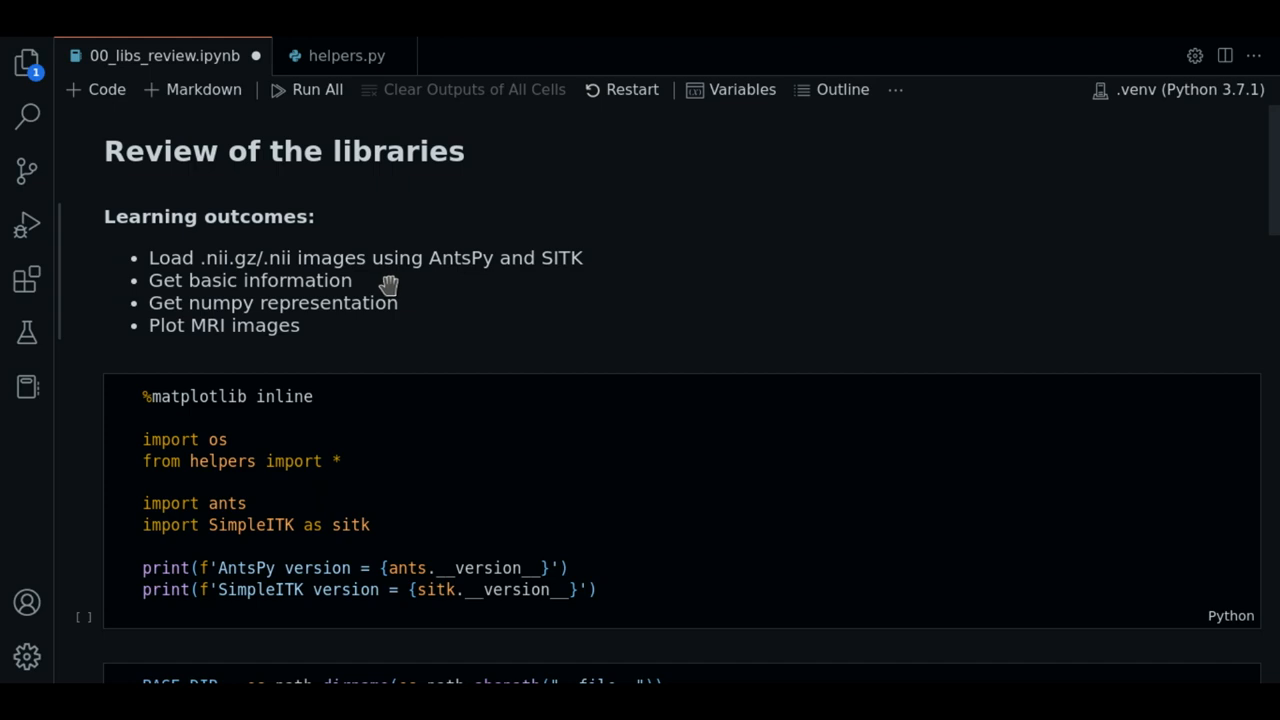
mouse_move(436, 306)
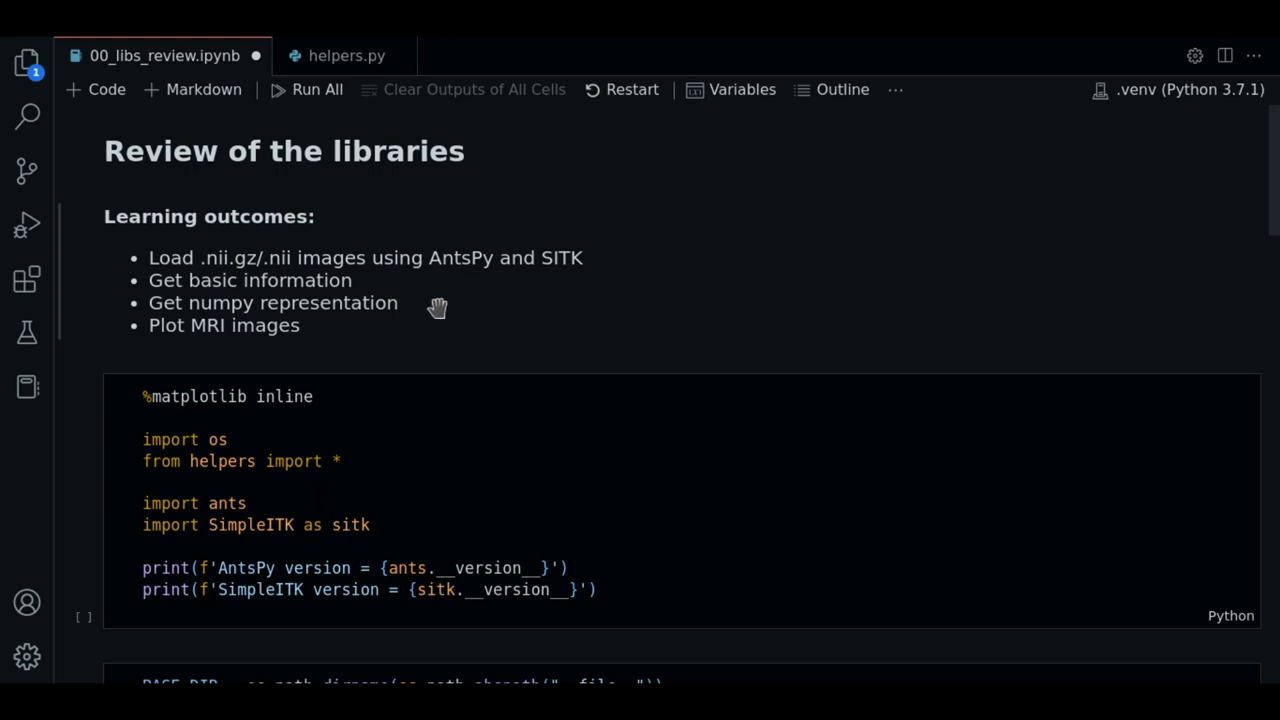
mouse_move(328, 326)
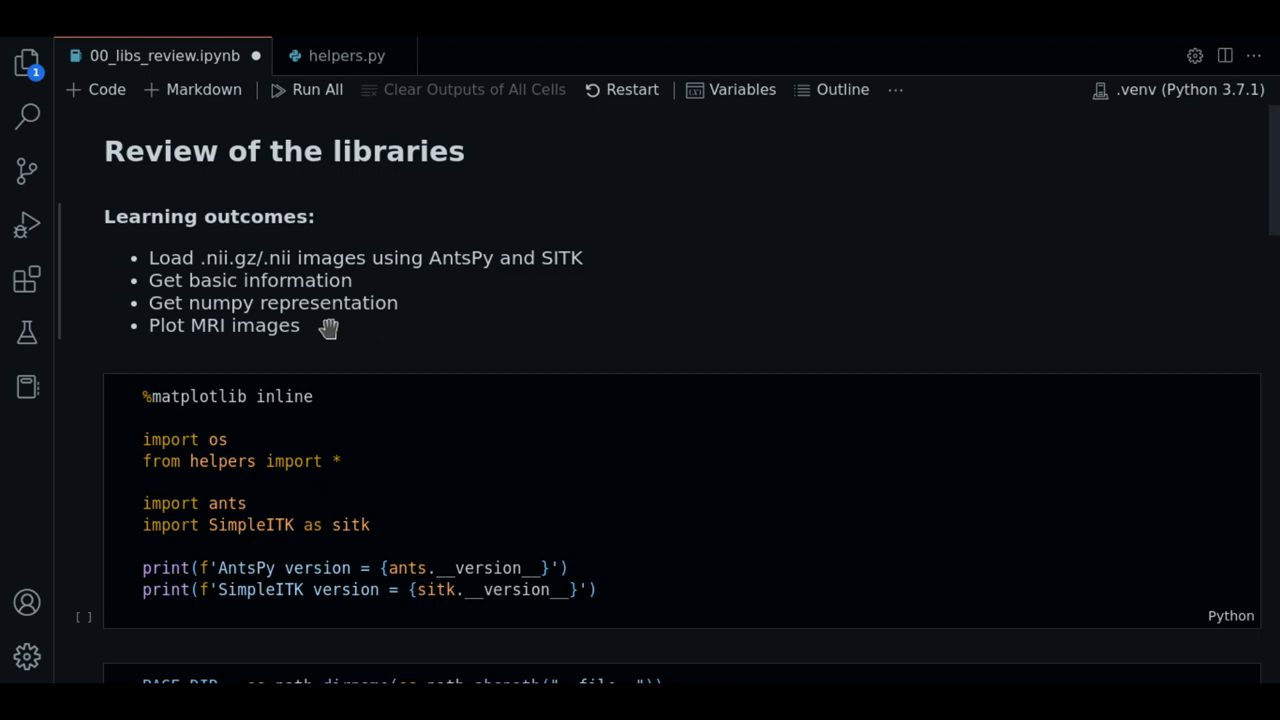
- Run the imports cell, reporting AntsPy version 0.3.1 and SimpleITK version 2.1.1
click(672, 516)
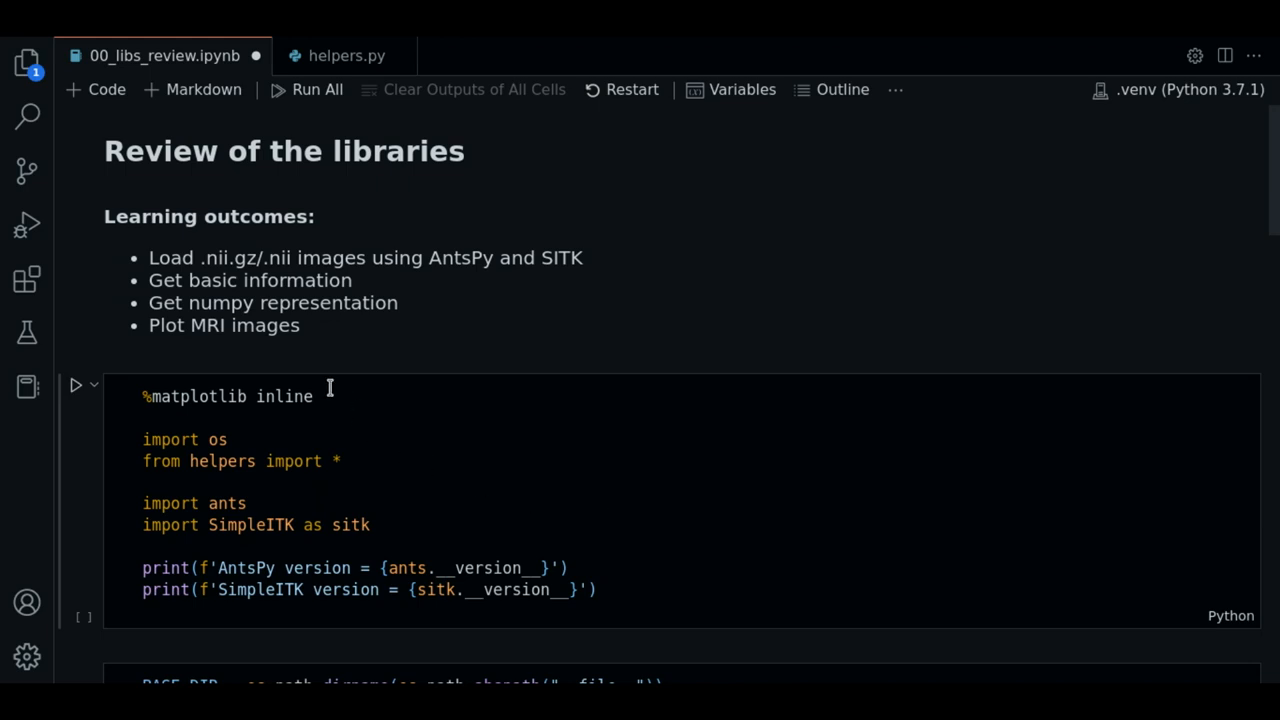
mouse_move(424, 476)
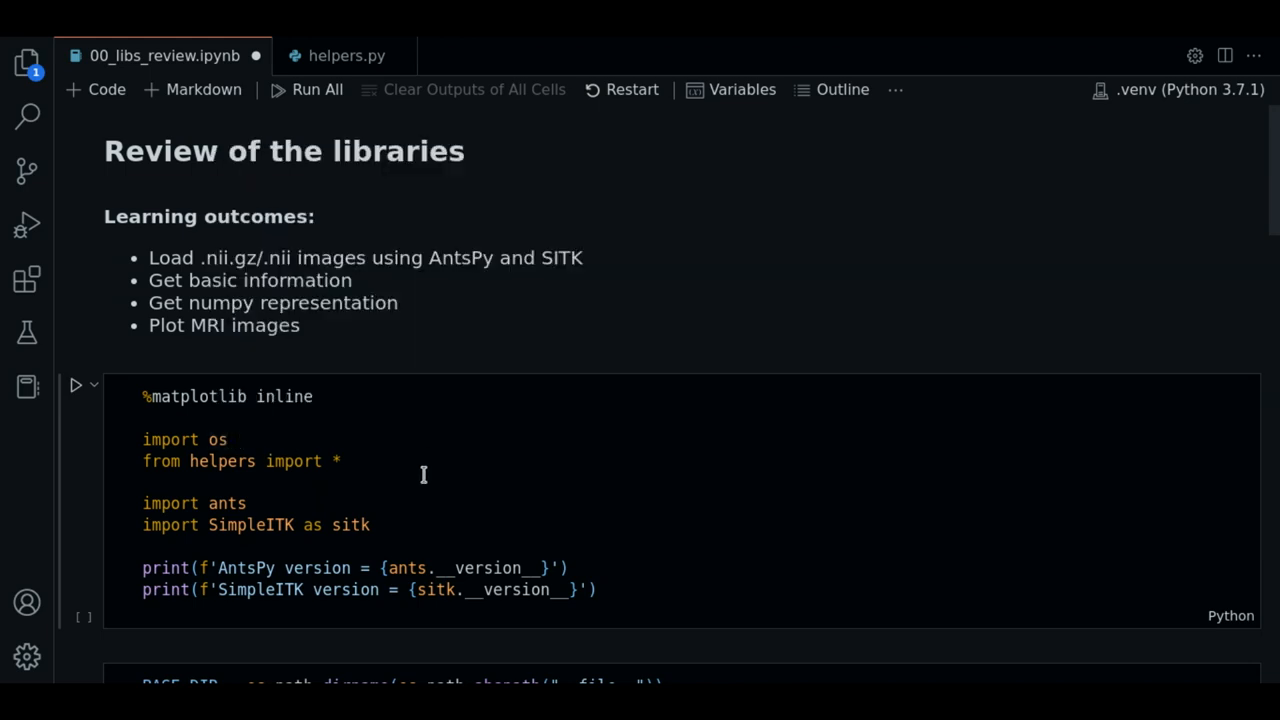
mouse_move(190, 464)
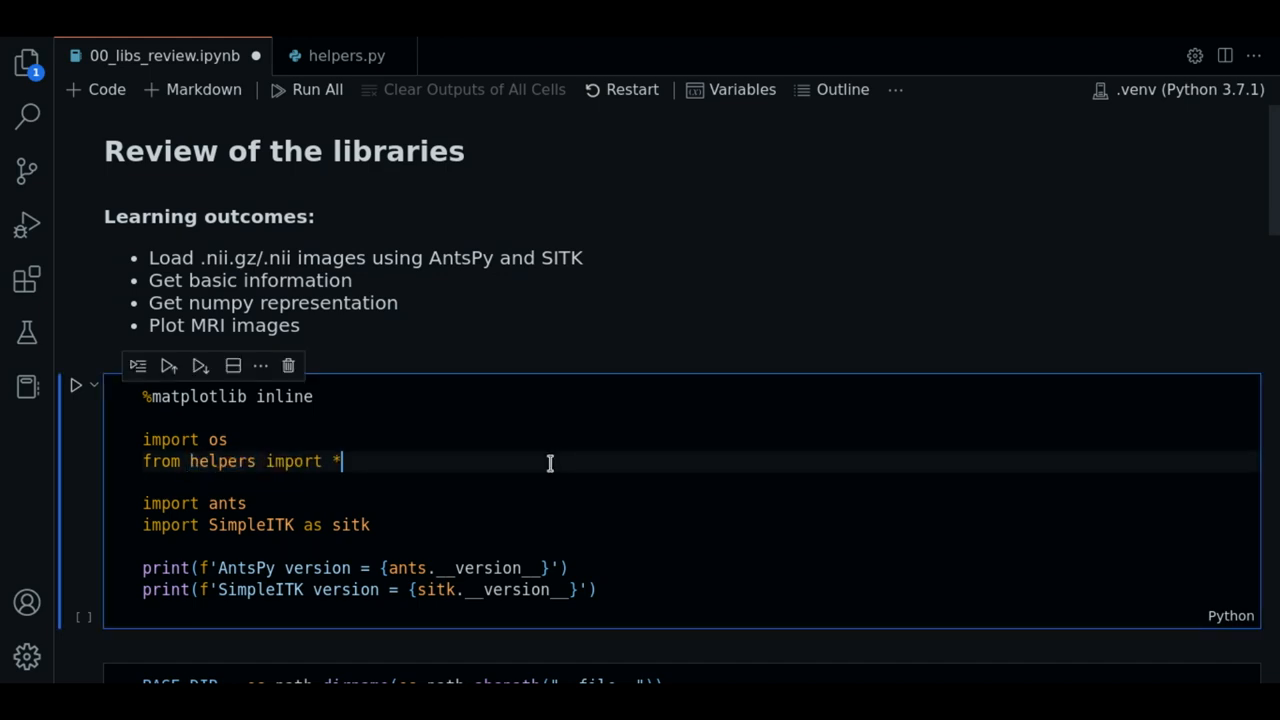
mouse_move(590, 540)
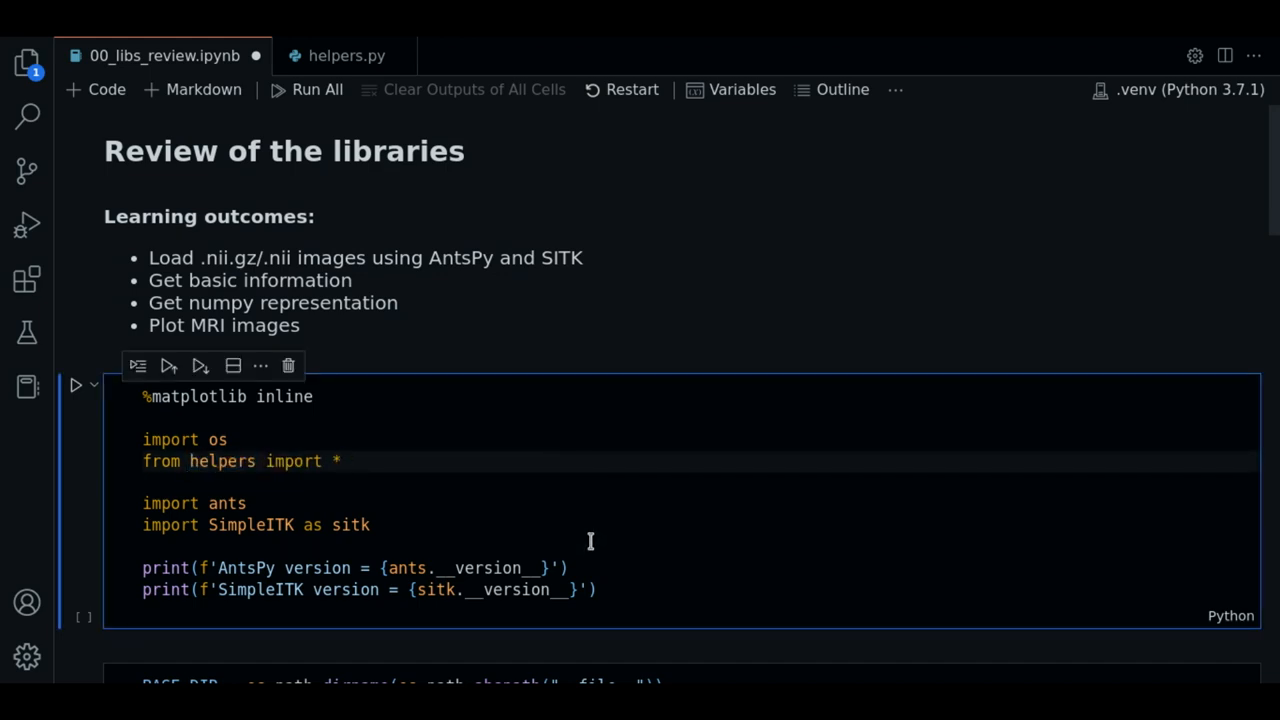
click(344, 460)
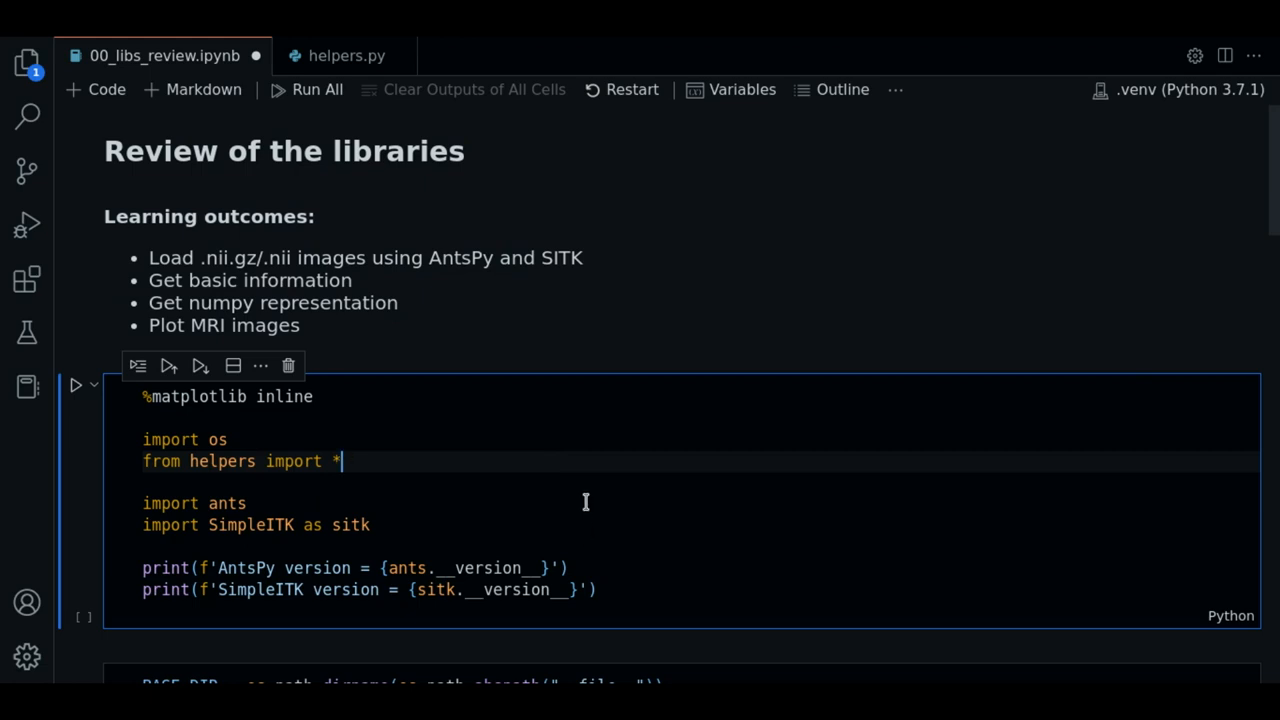
mouse_move(312, 526)
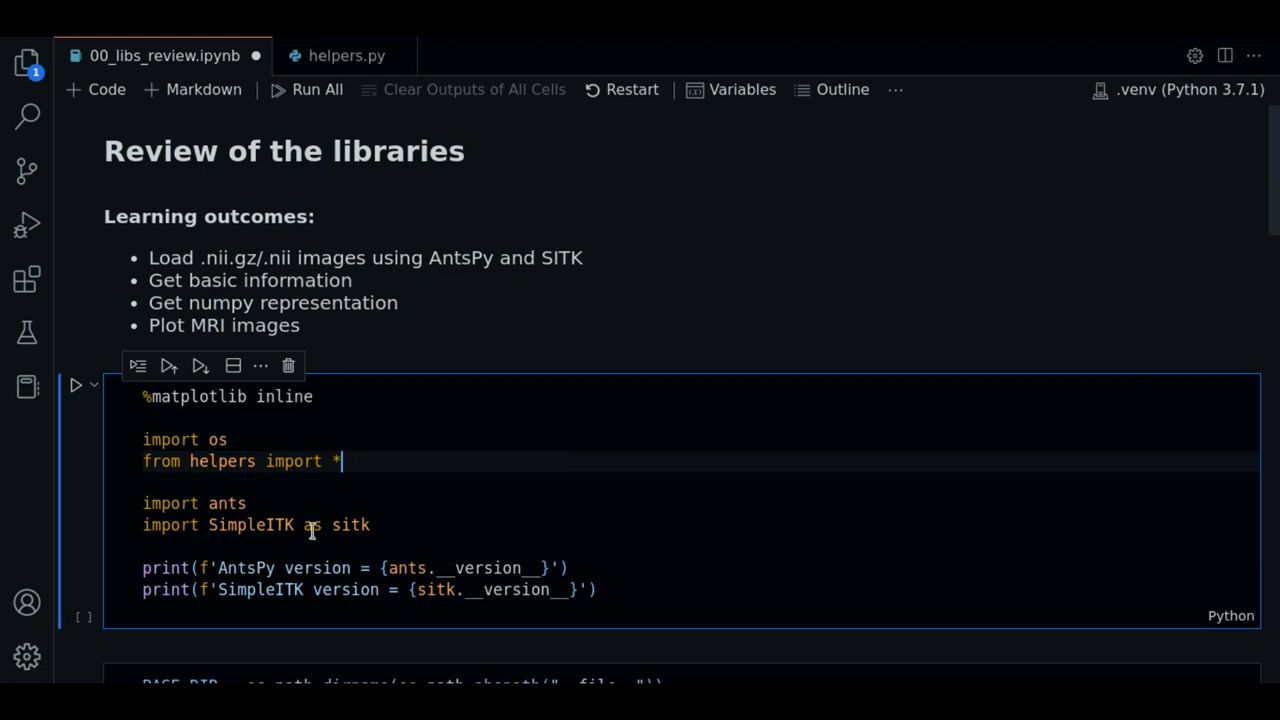
mouse_move(200, 504)
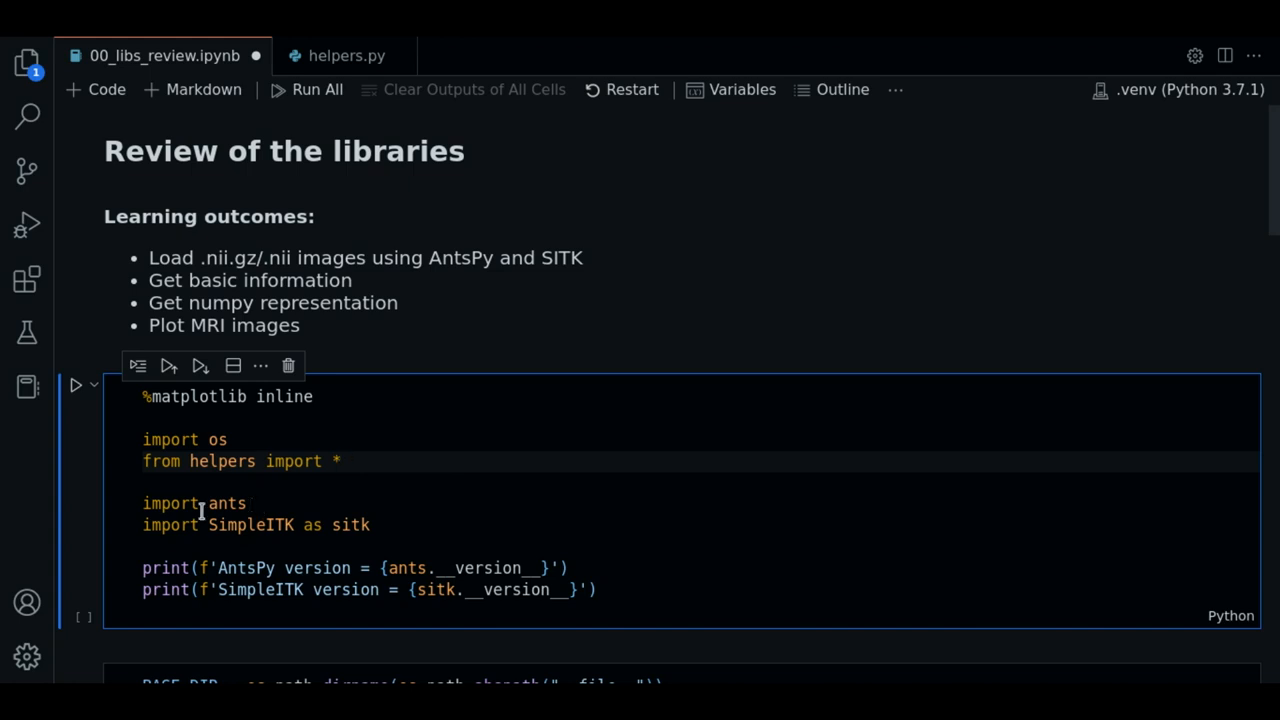
double_click(228, 504)
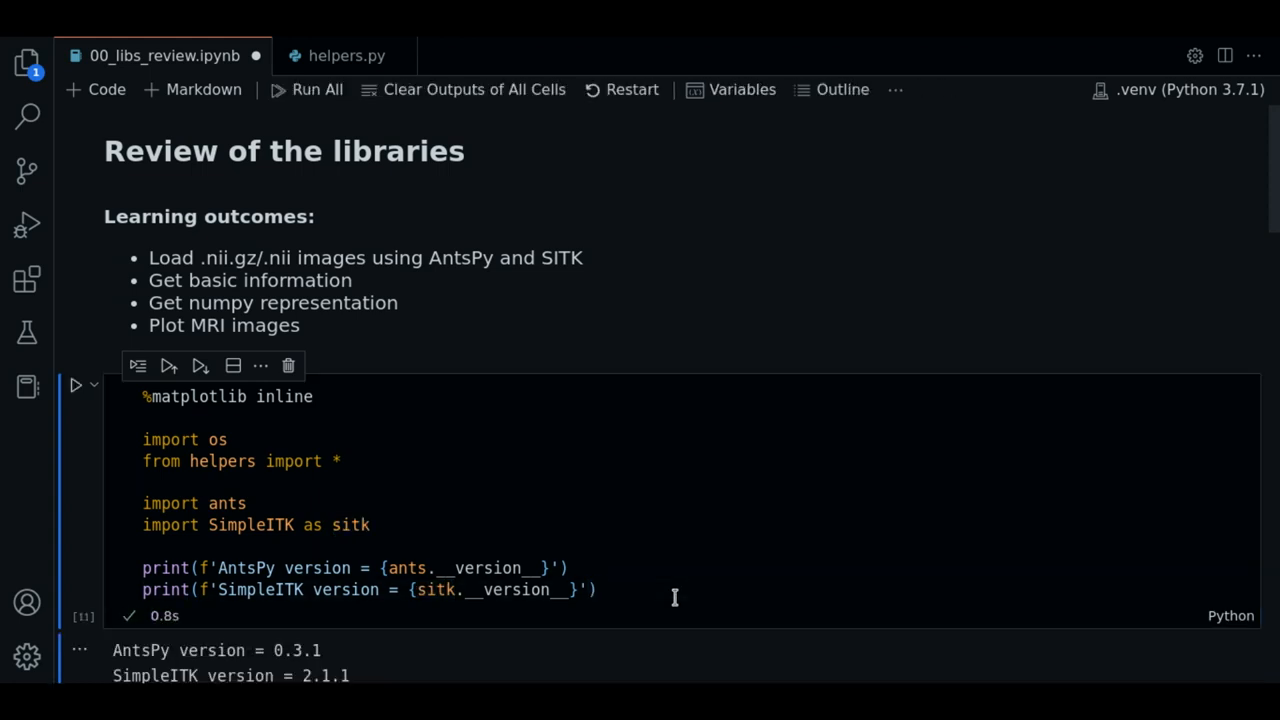
- Run the BASE_DIR and raw_img_path cells, printing the project folder and raw T1w image paths
scroll(down, 3)
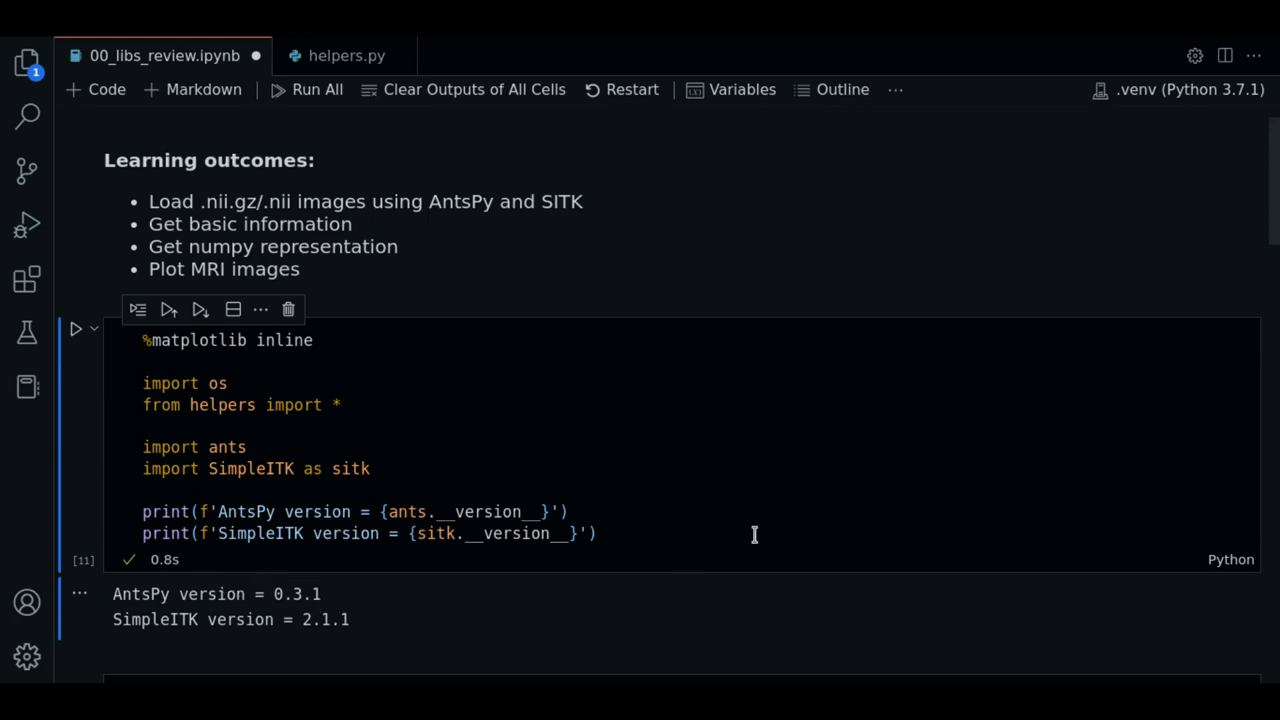
scroll(down, 3)
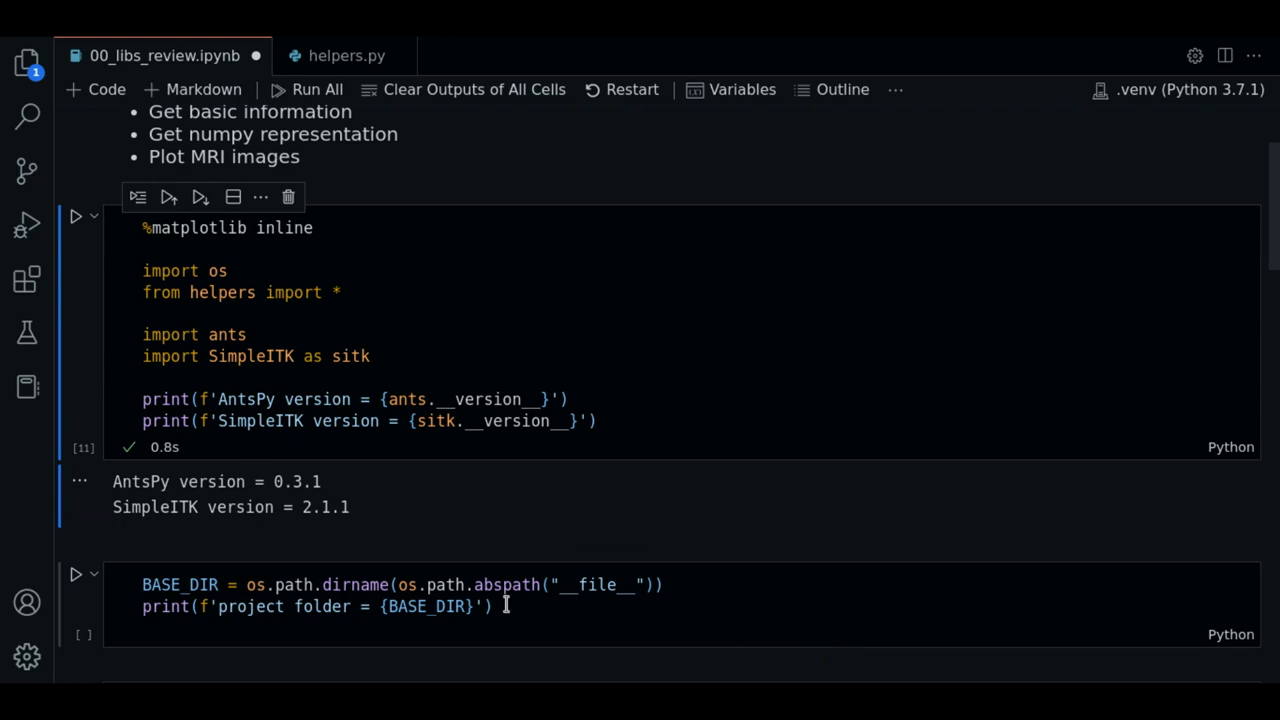
mouse_move(528, 620)
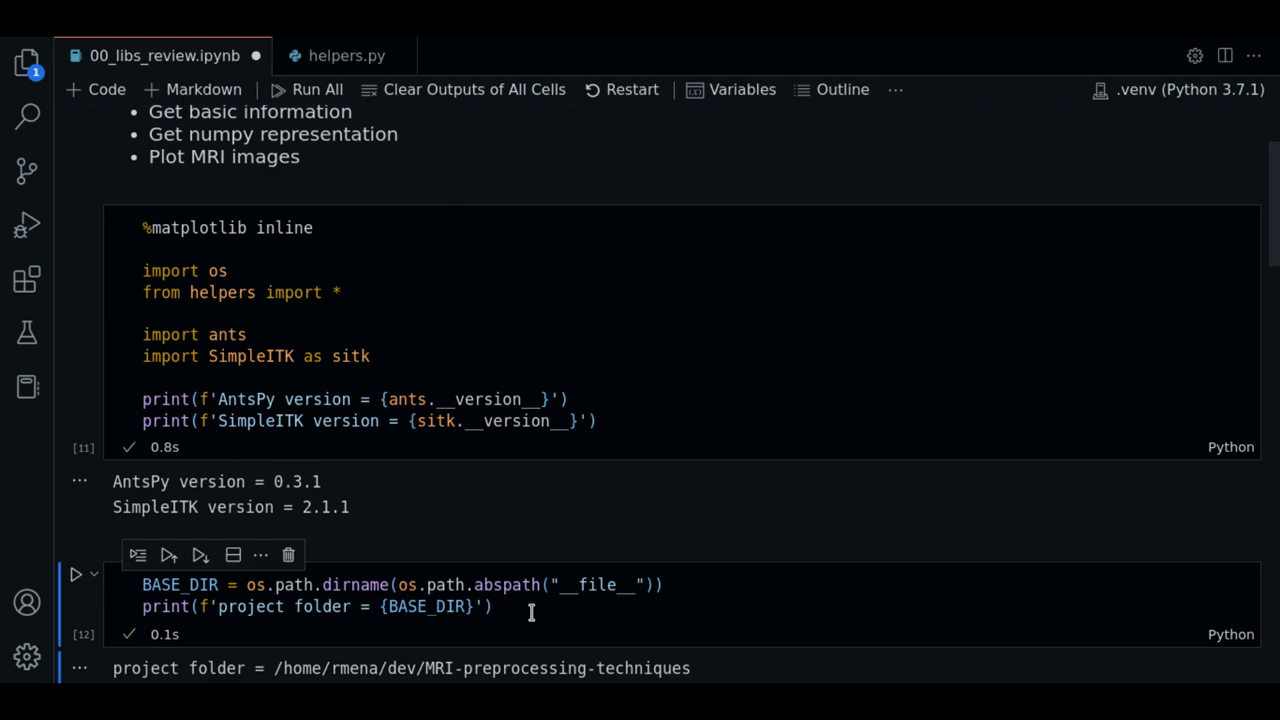
scroll(down, 3)
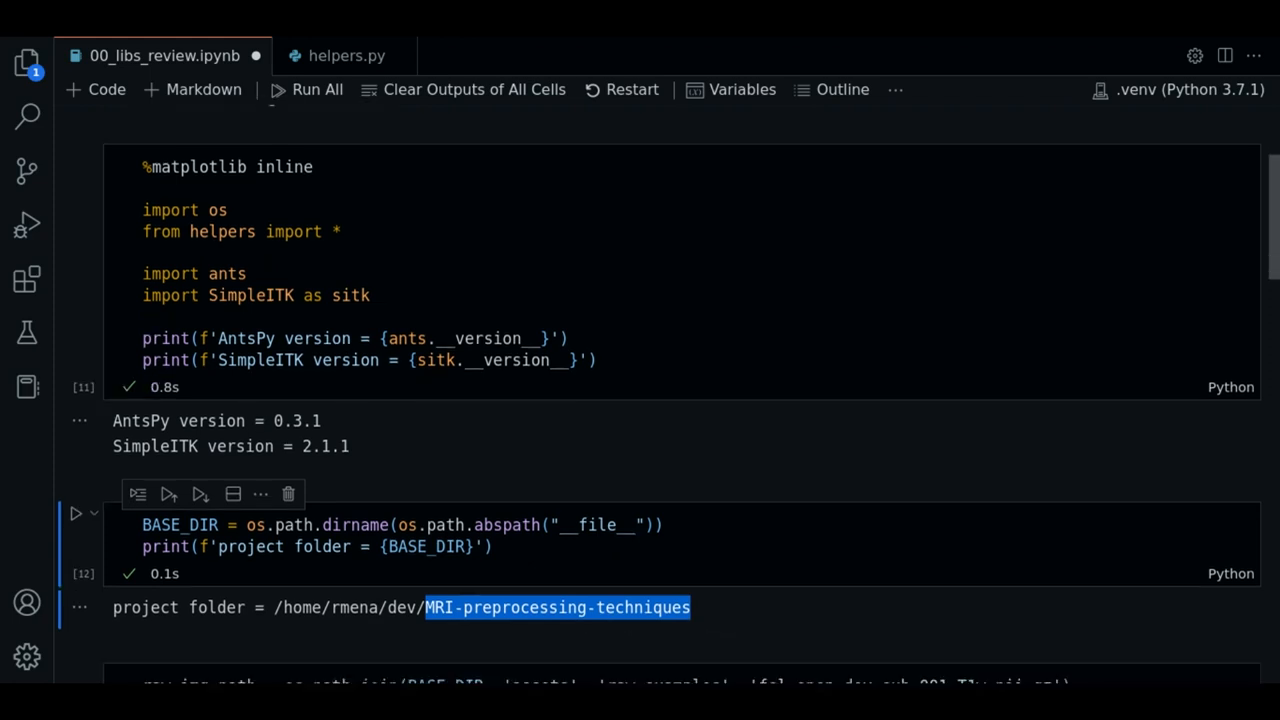
scroll(down, 3)
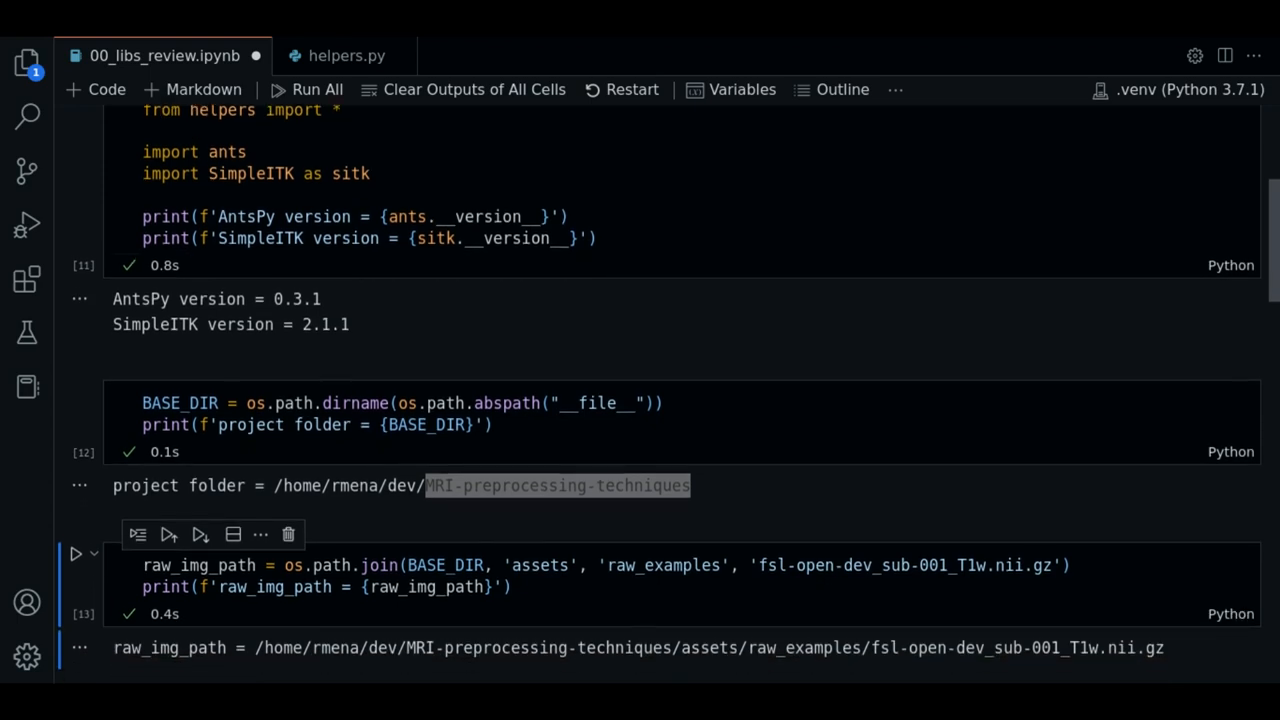
scroll(down, 3)
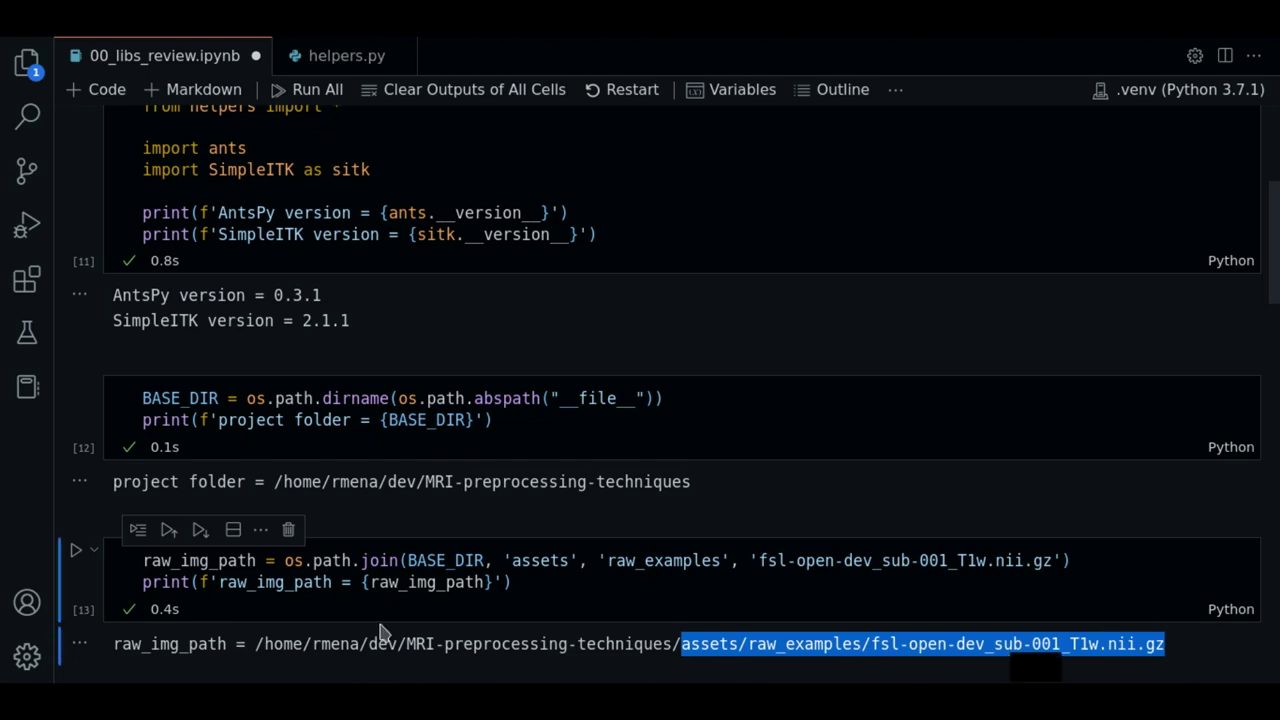
double_click(196, 560)
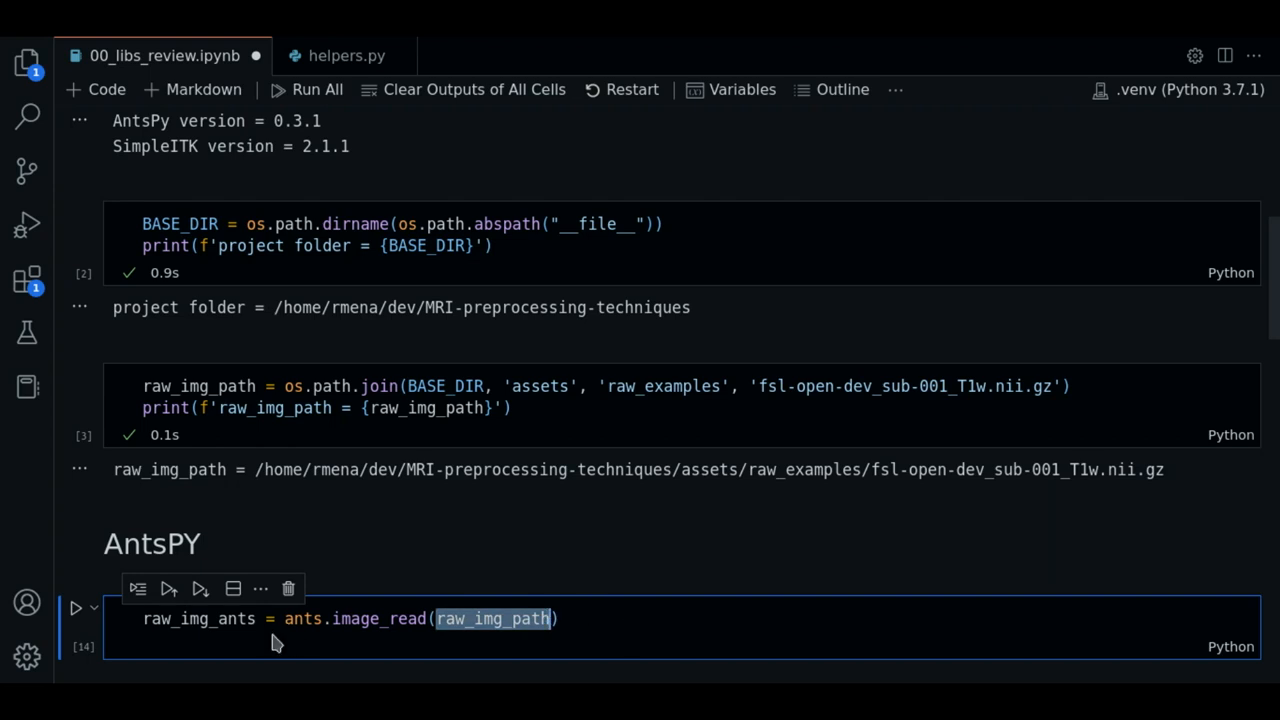
- Run raw_img_ants = ants.image_read(raw_img_path), yielding an ANTsImage (LPI)
double_click(360, 620)
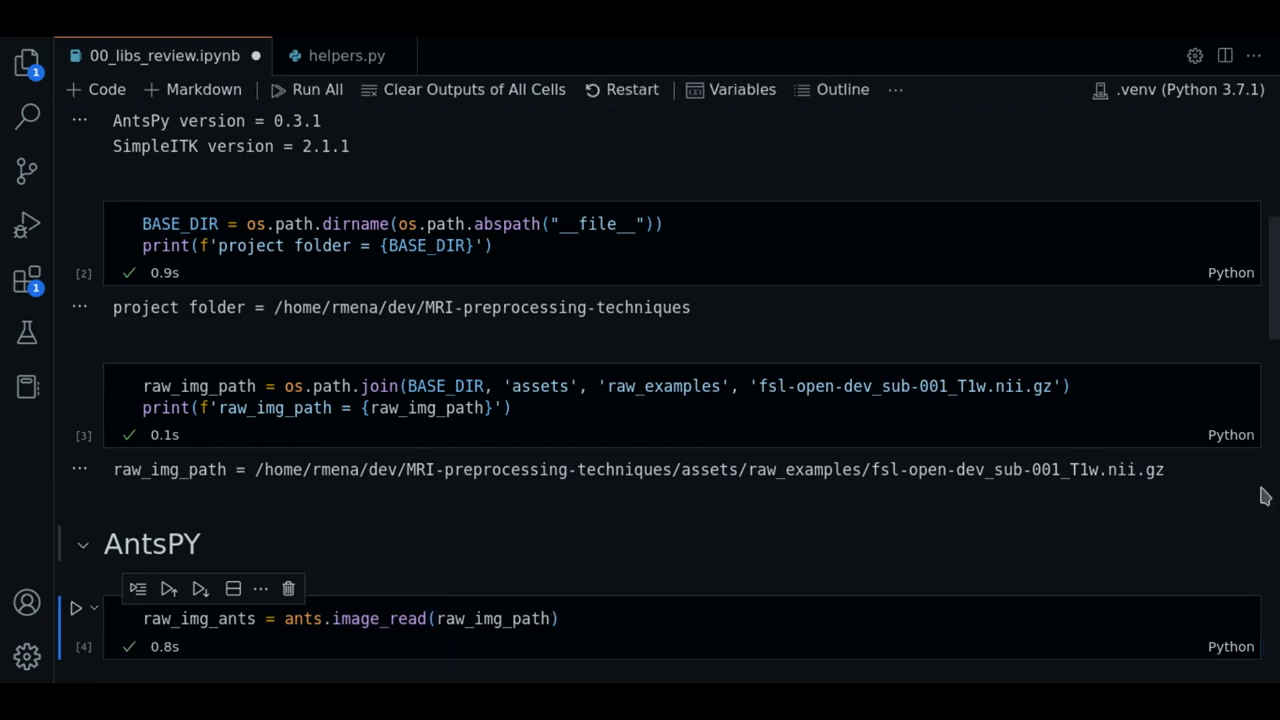
double_click(200, 620)
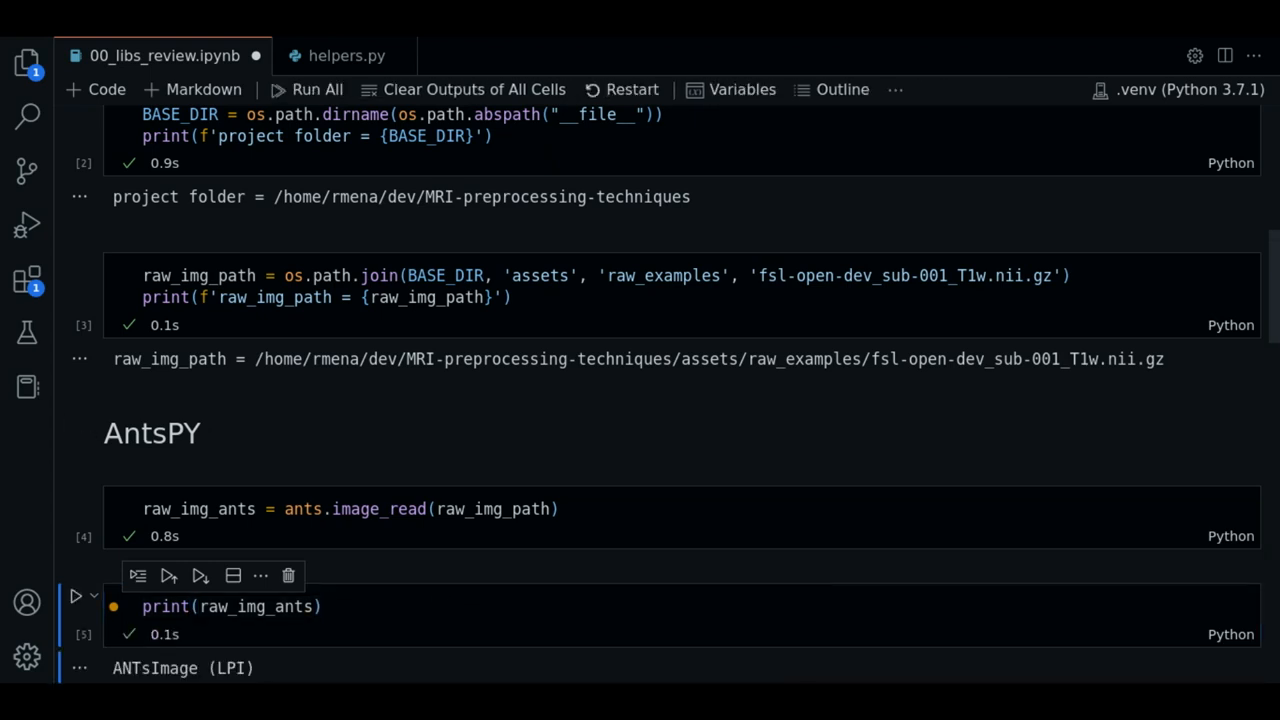
- View the printed ANTsImage header: float32 pixels, dimensions (160, 192, 192), spacing, origin and direction
scroll(down, 3)
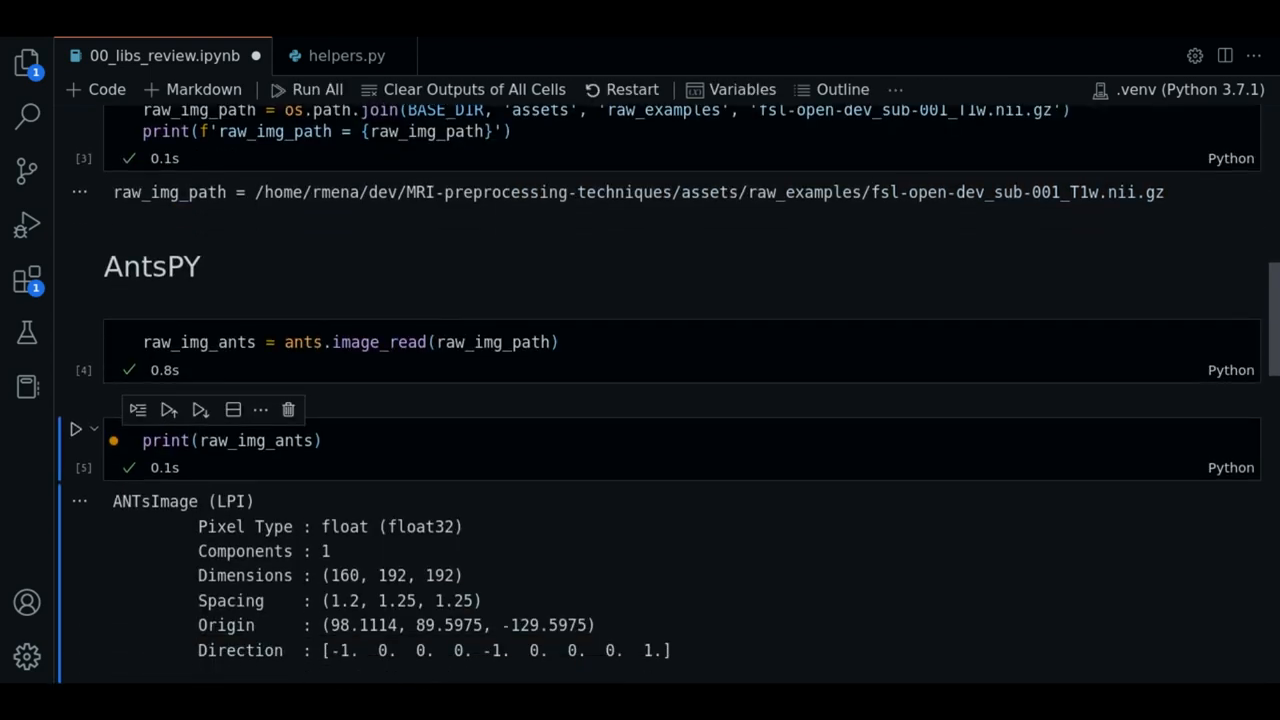
mouse_move(676, 580)
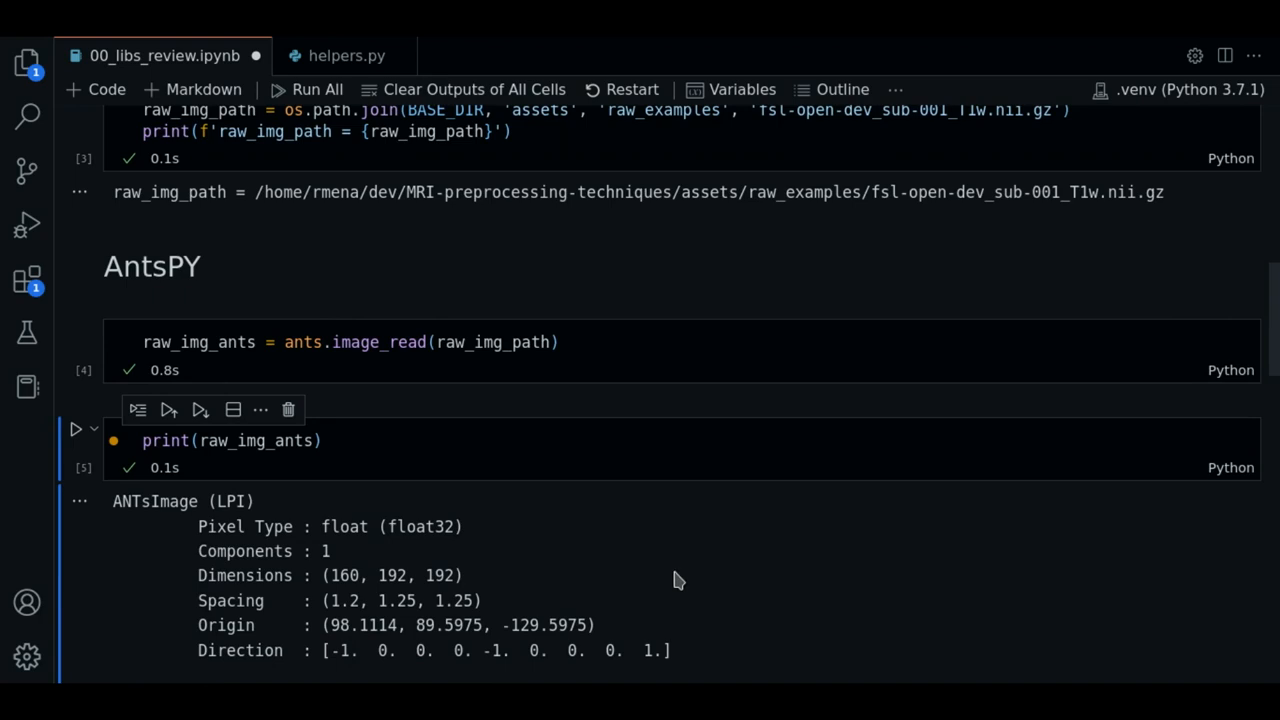
mouse_move(510, 514)
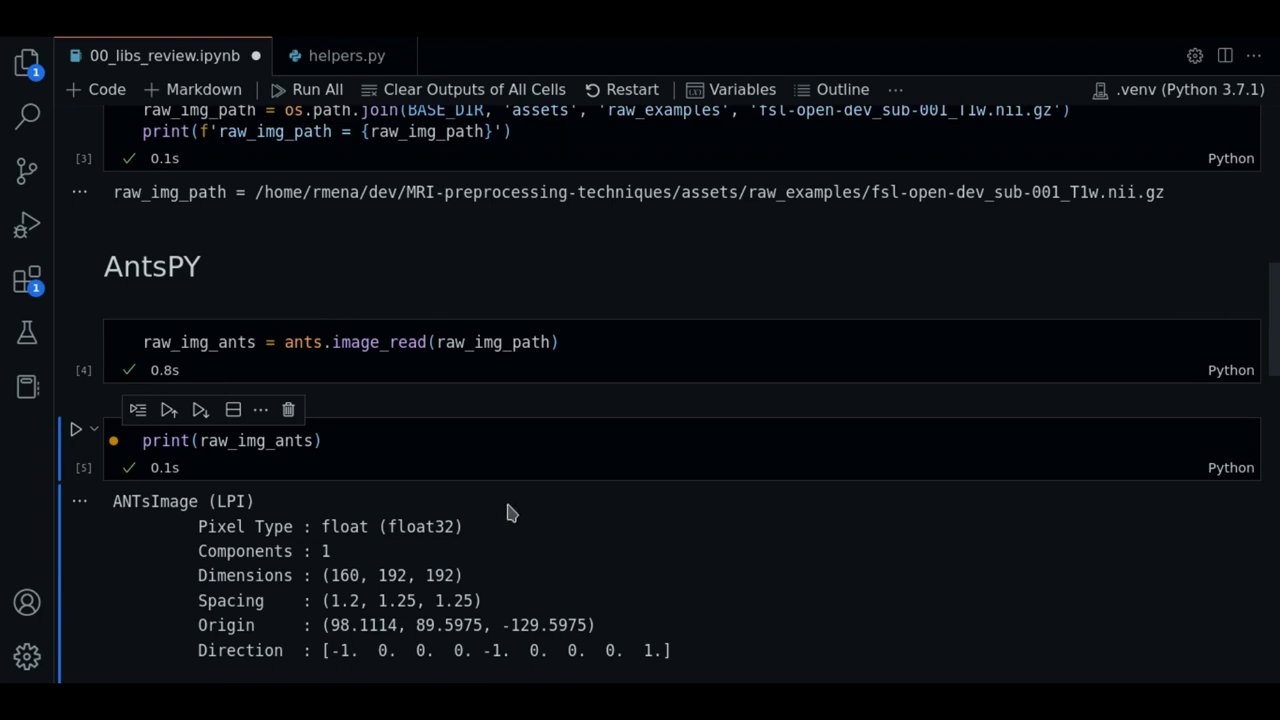
mouse_move(484, 532)
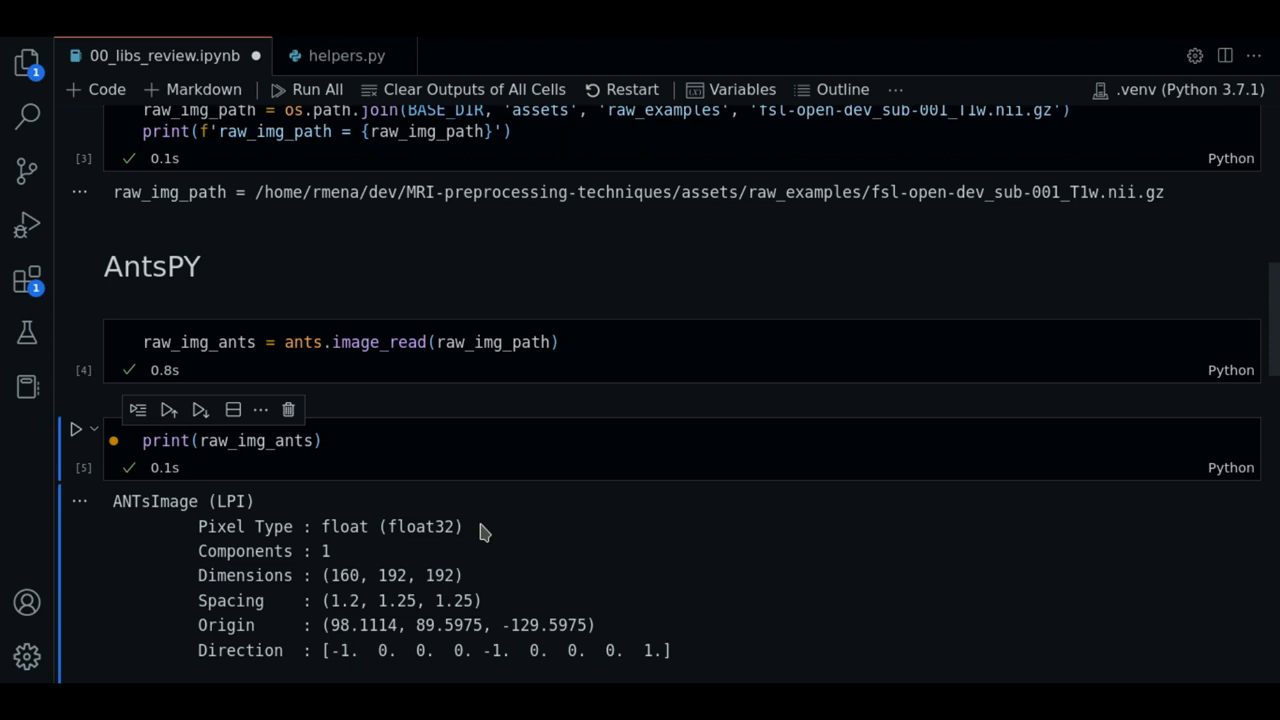
mouse_move(476, 576)
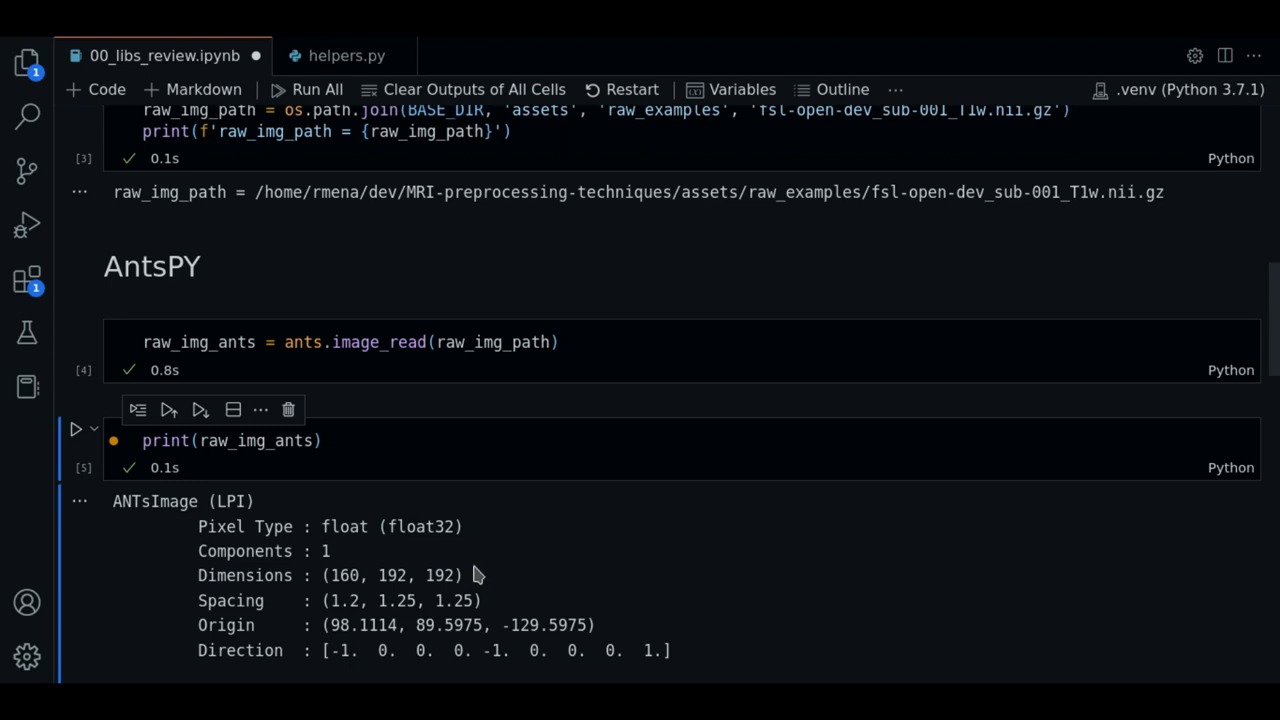
mouse_move(676, 644)
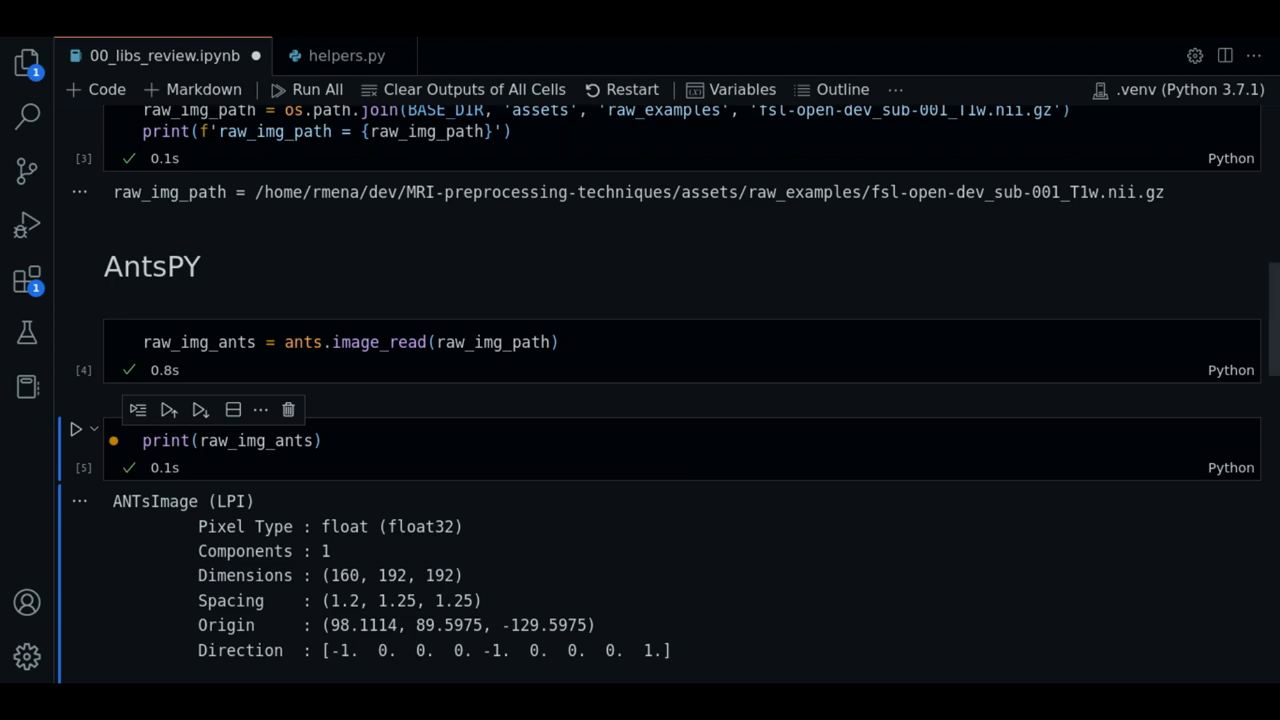
scroll(down, 3)
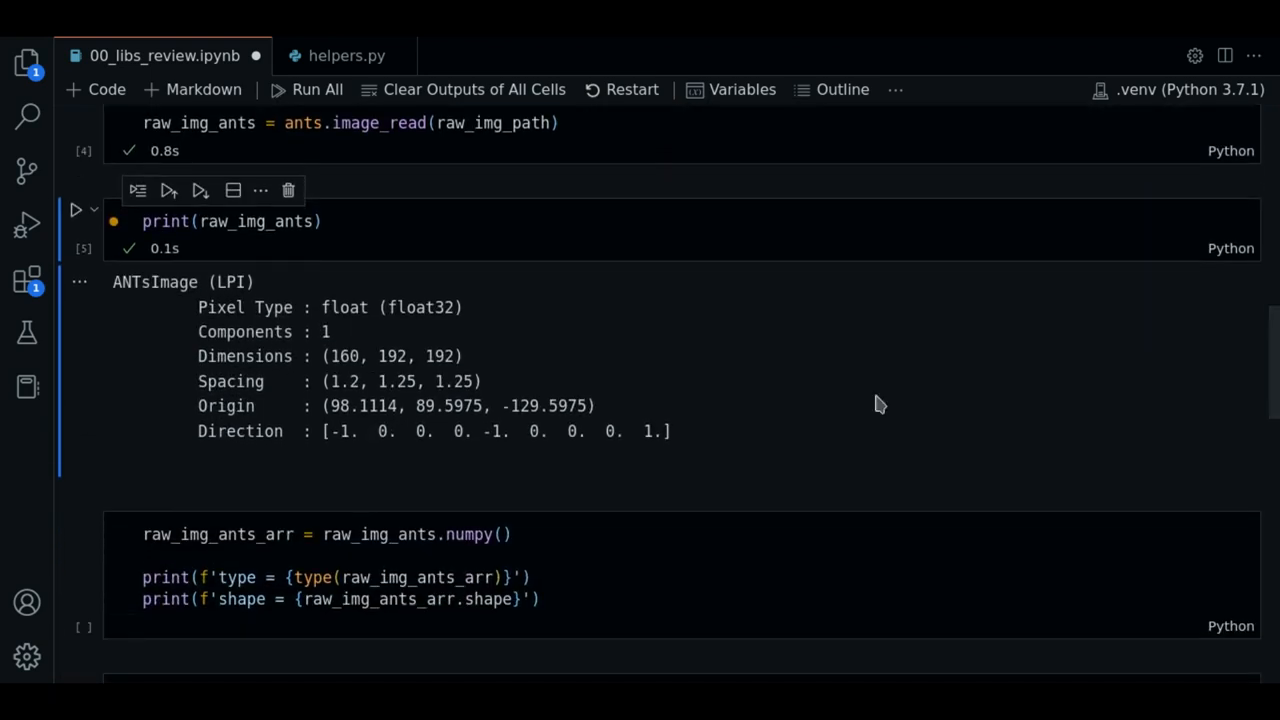
- Select the raw_img_ants.numpy() conversion cell that prints the array type and shape
click(580, 588)
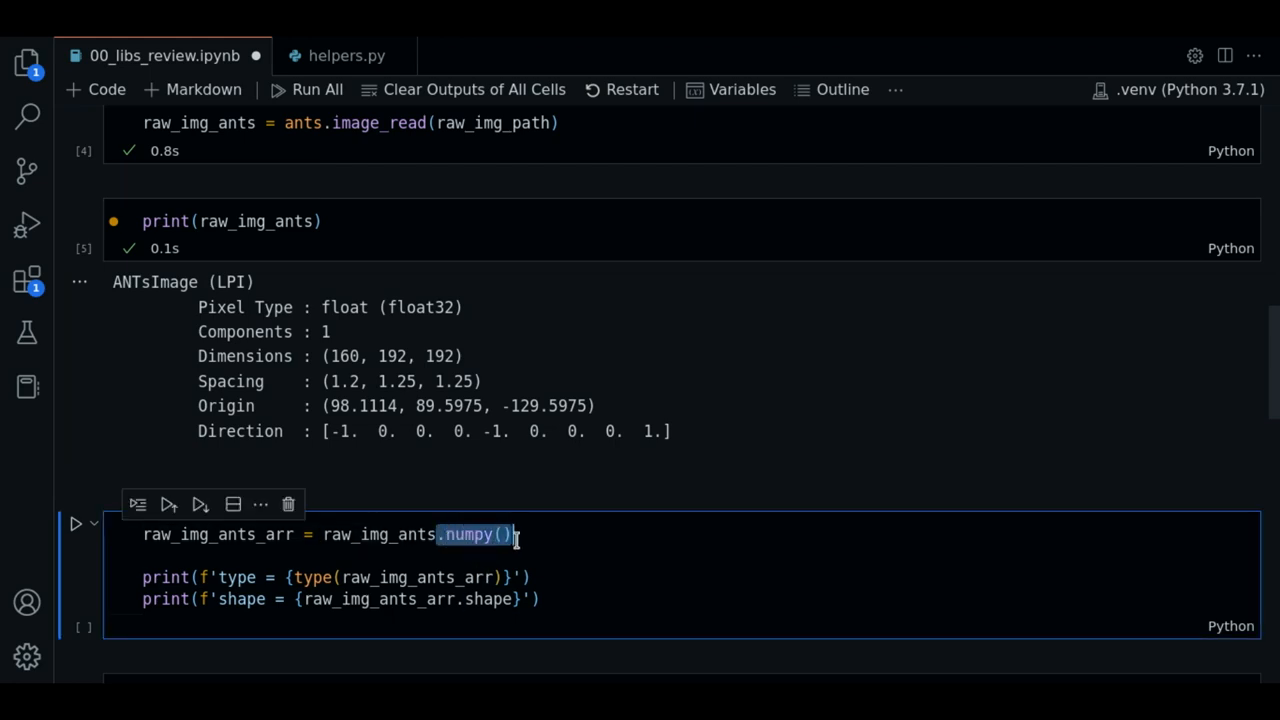
mouse_move(530, 548)
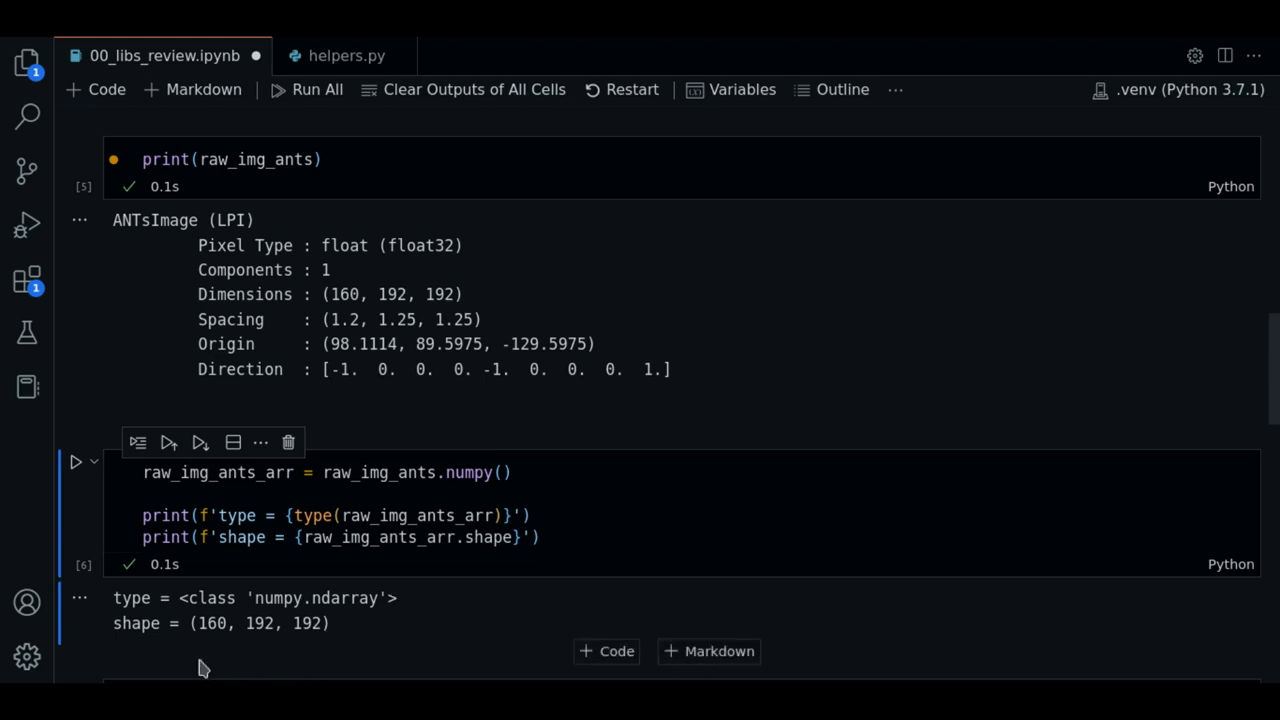
mouse_move(336, 640)
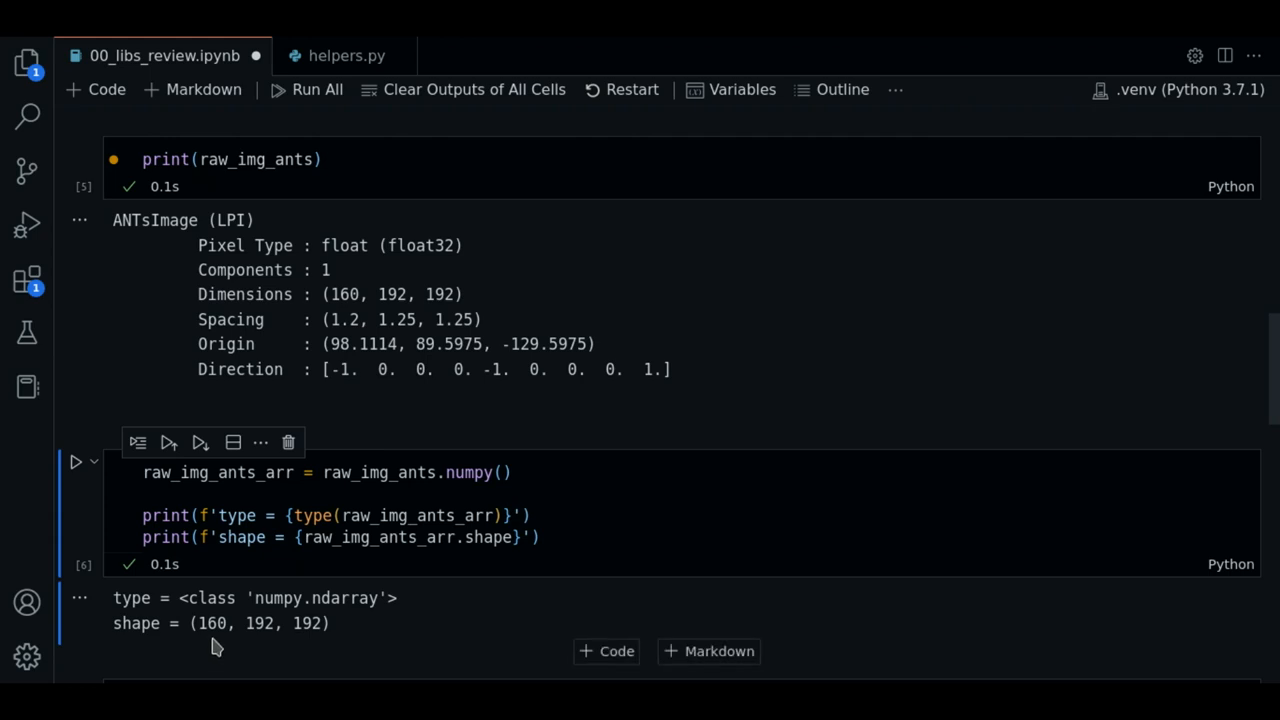
mouse_move(310, 648)
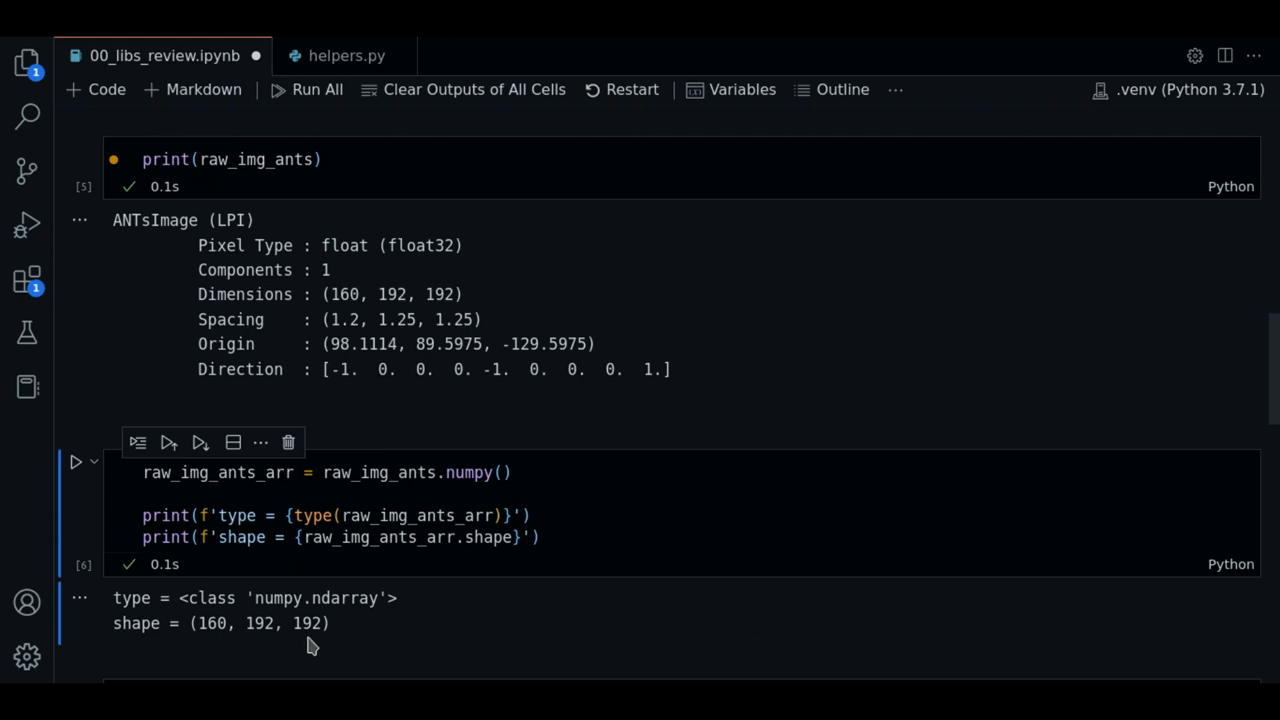
mouse_move(304, 648)
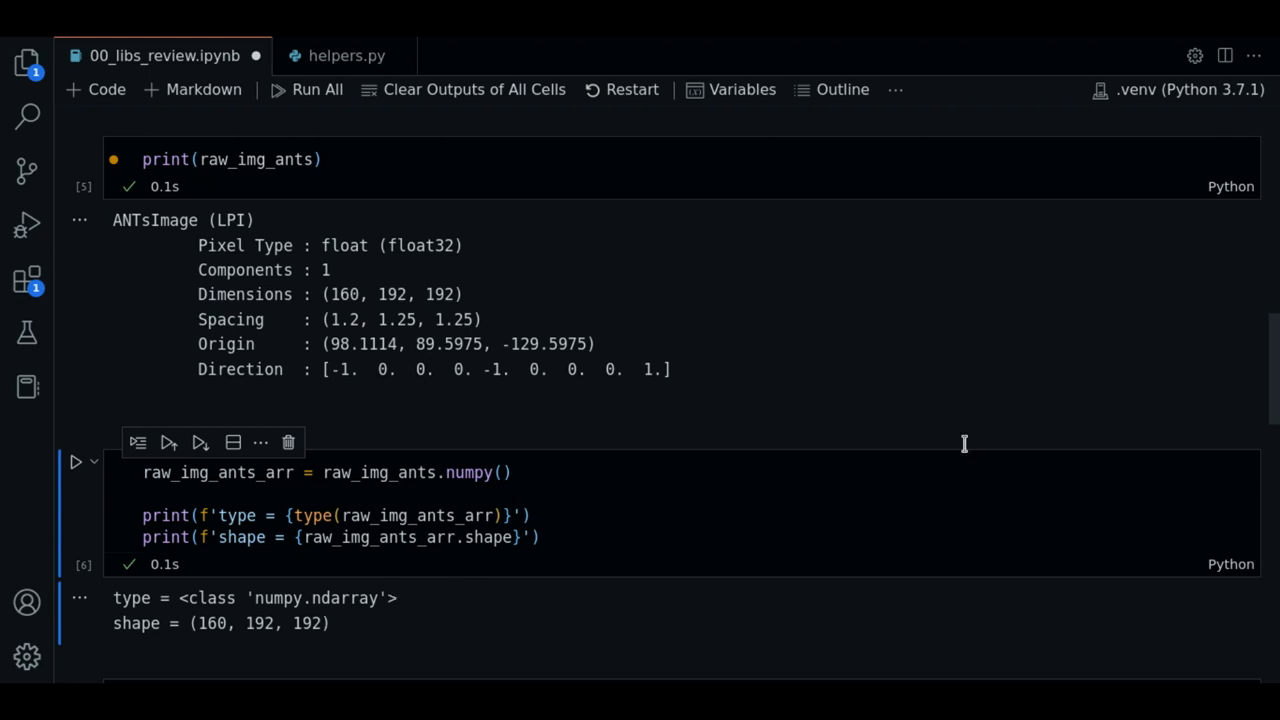
- Run ants.plot on raw_img_ants with axis=0, then axis=2 to render the axial slice grid
scroll(down, 3)
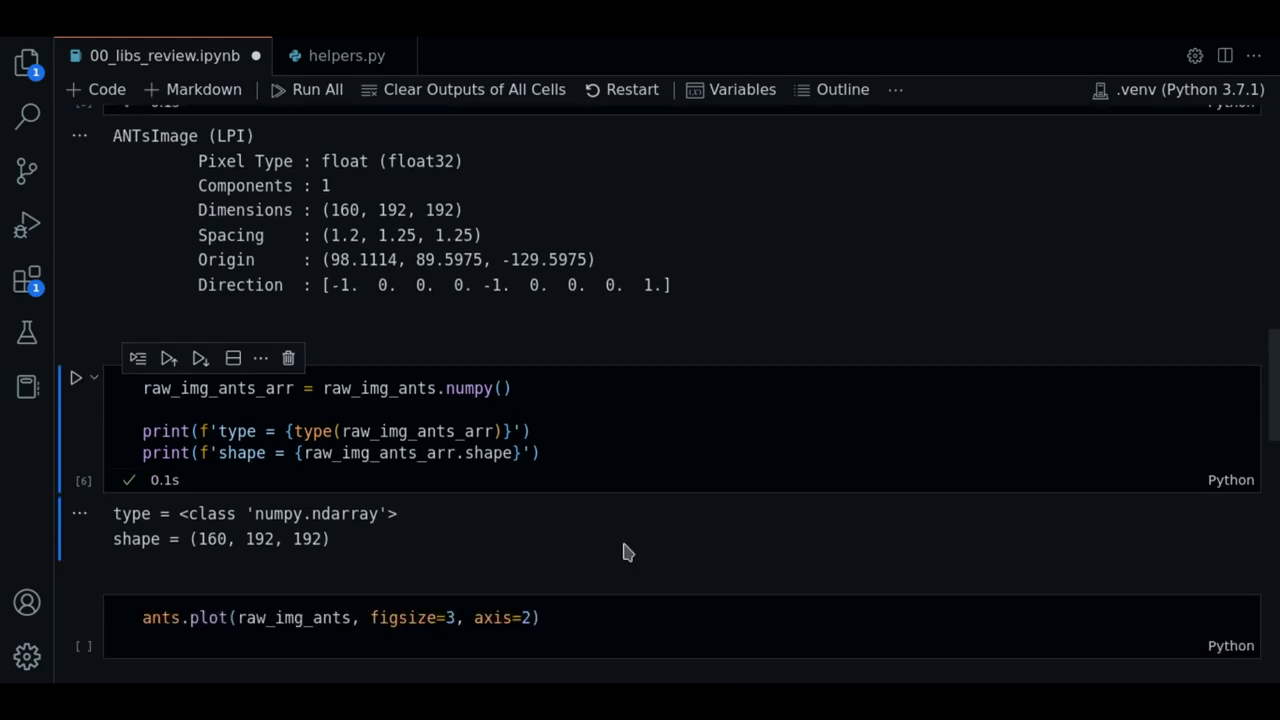
click(148, 616)
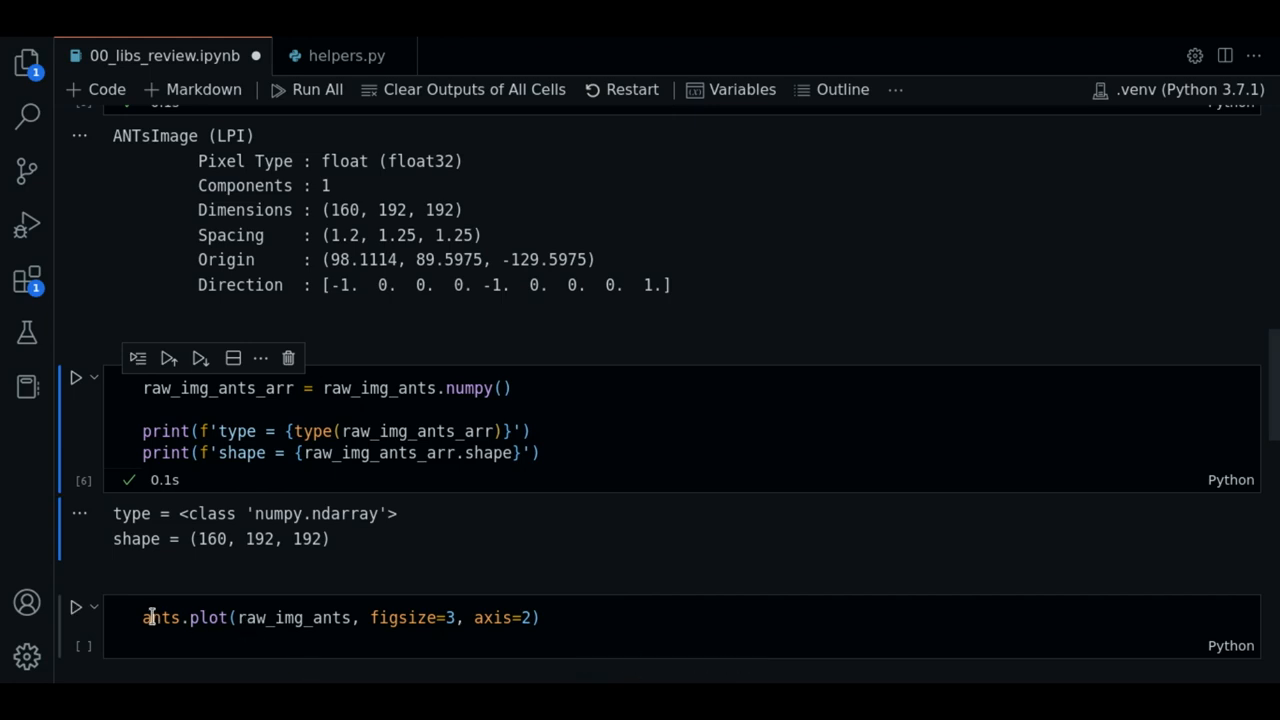
mouse_move(204, 620)
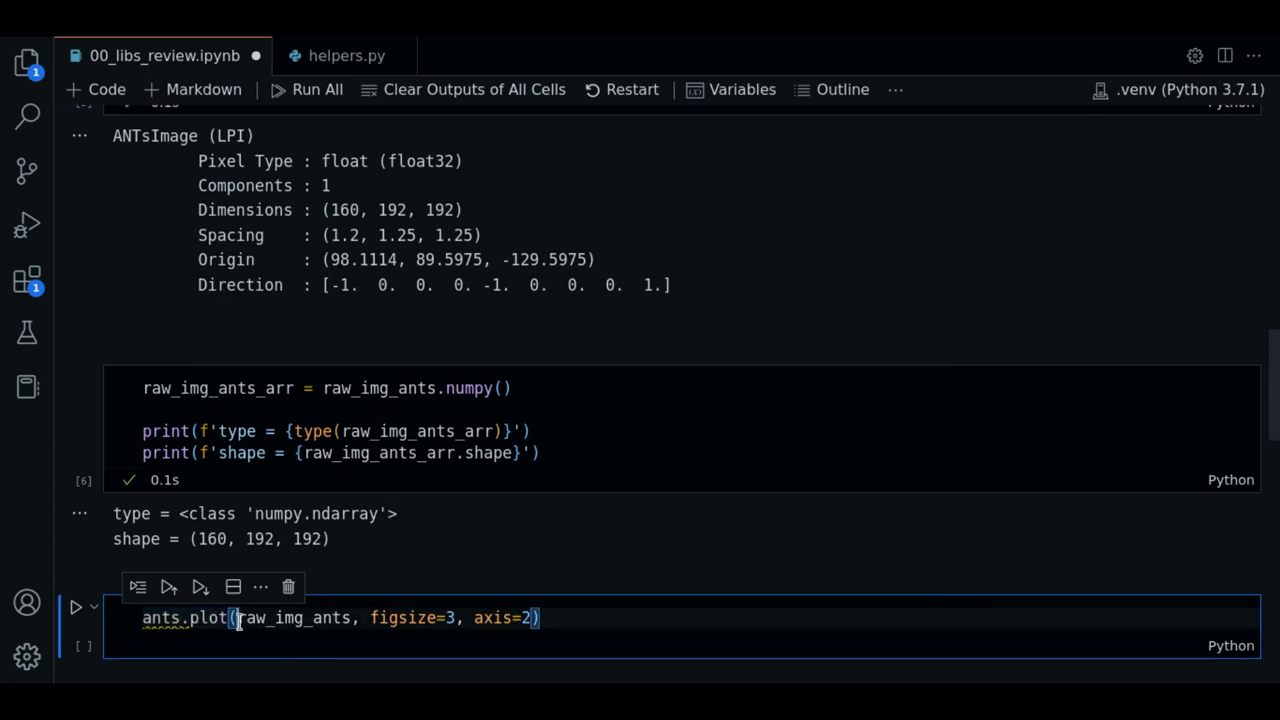
double_click(296, 618)
text(0)
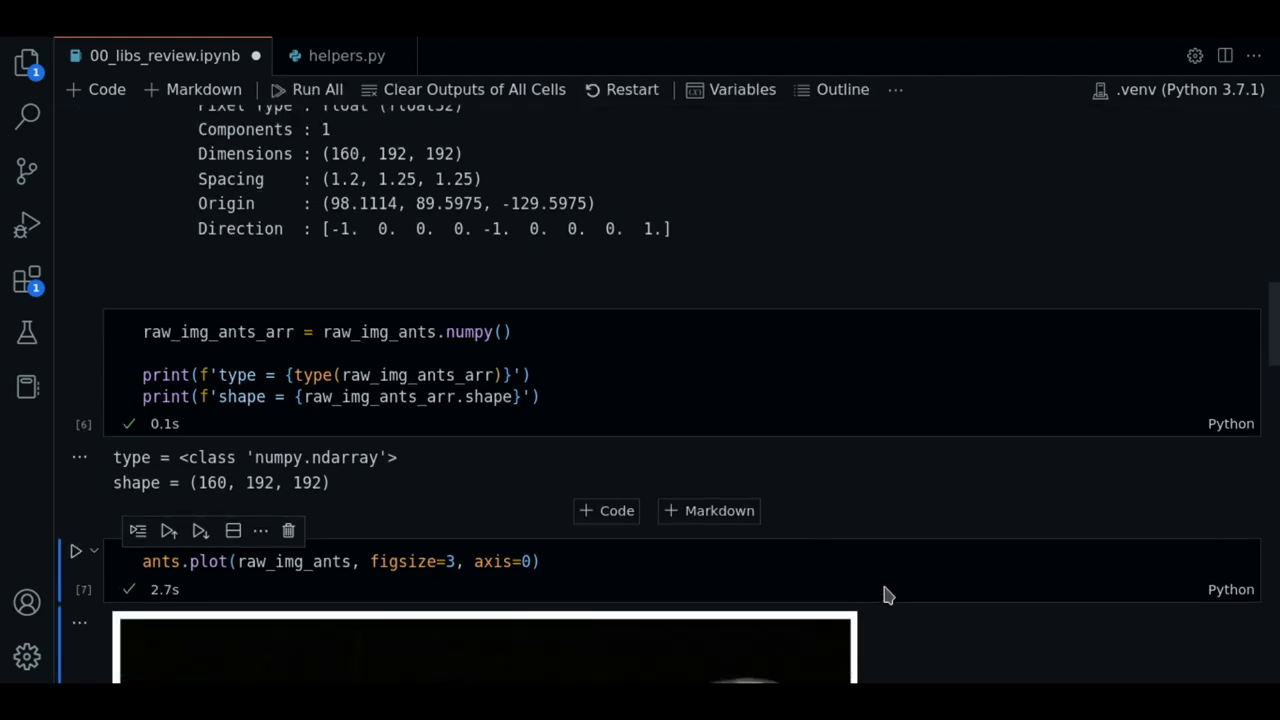
scroll(down, 3)
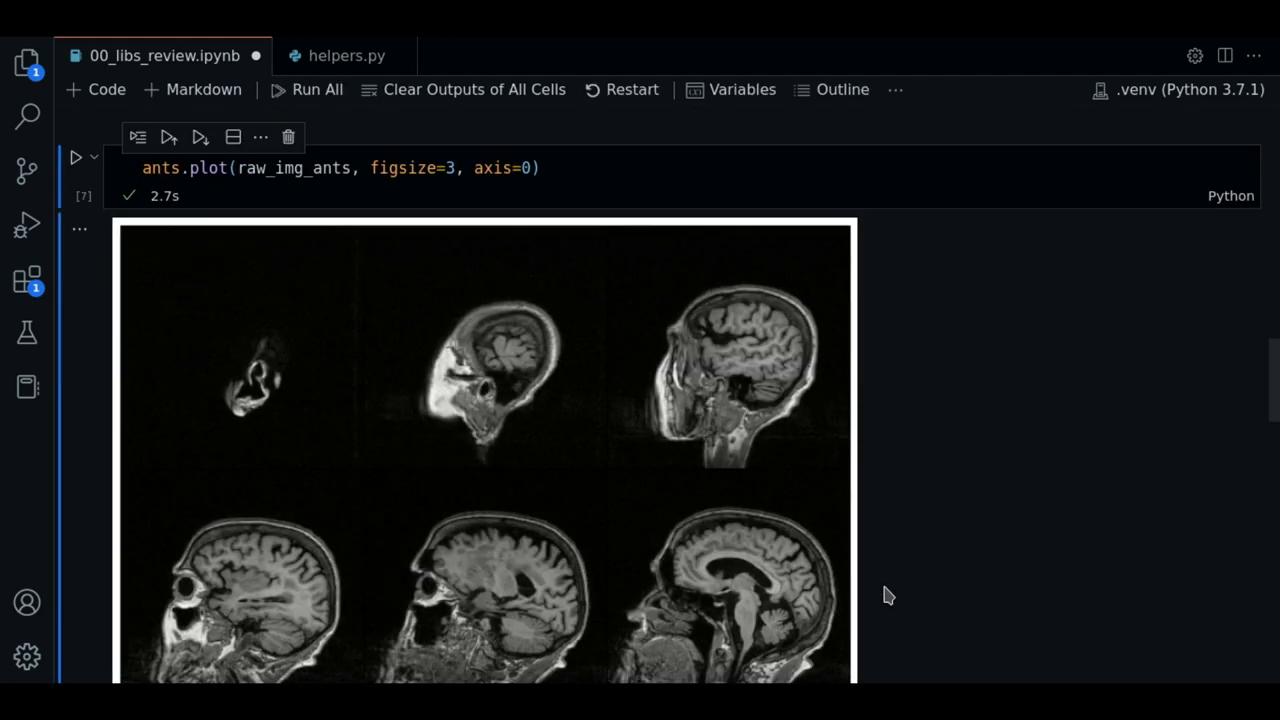
mouse_move(404, 420)
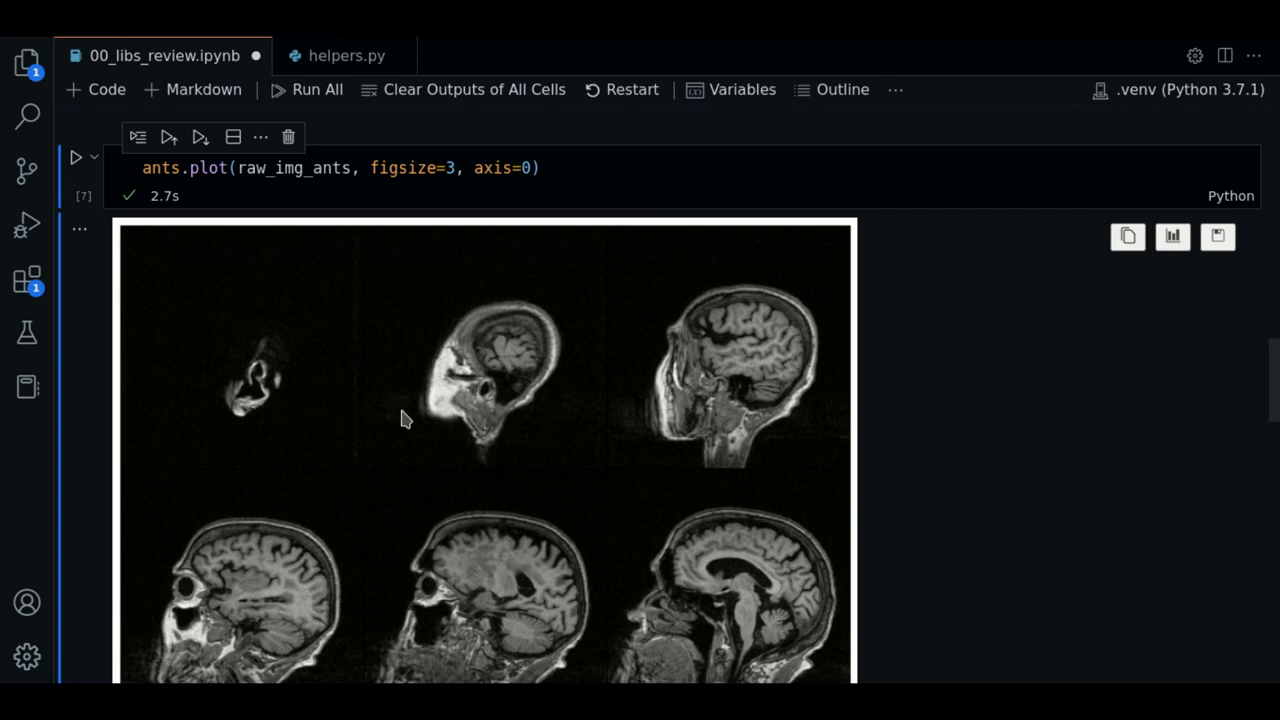
scroll(down, 3)
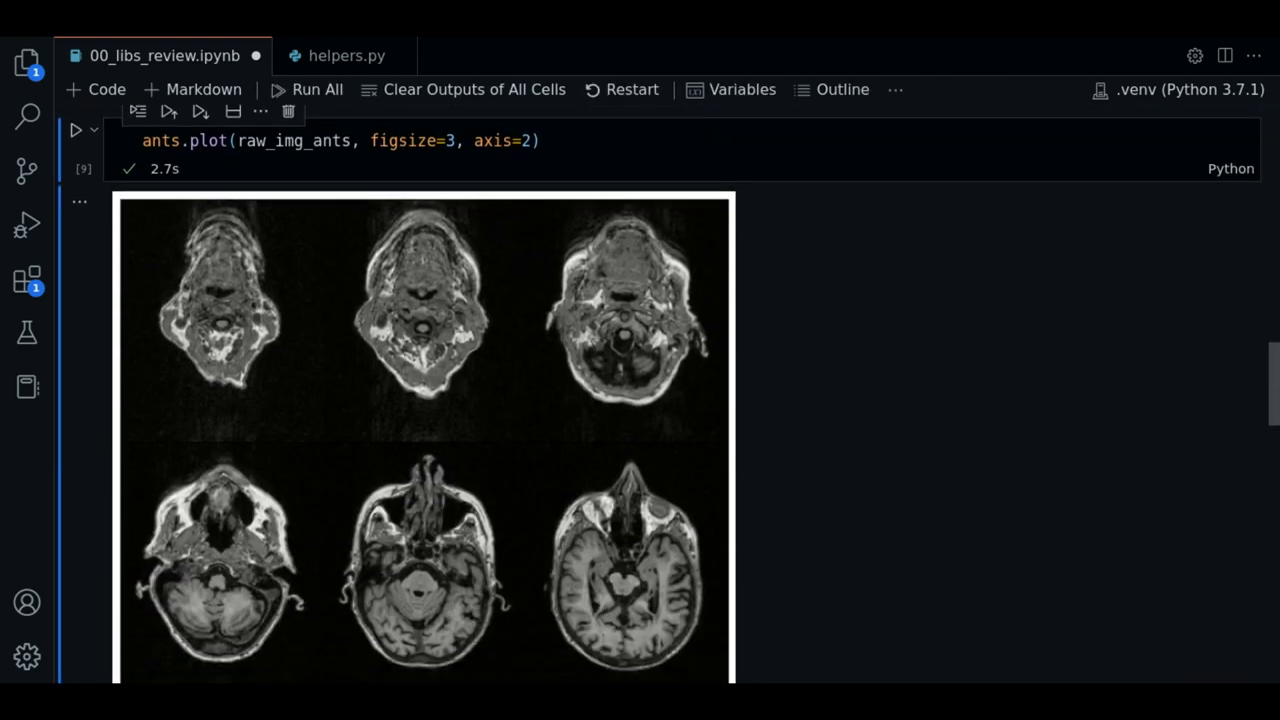
- Scroll past the axial slice grid to the explore_3D_array(raw_img_ants_arr) cell
scroll(down, 3)
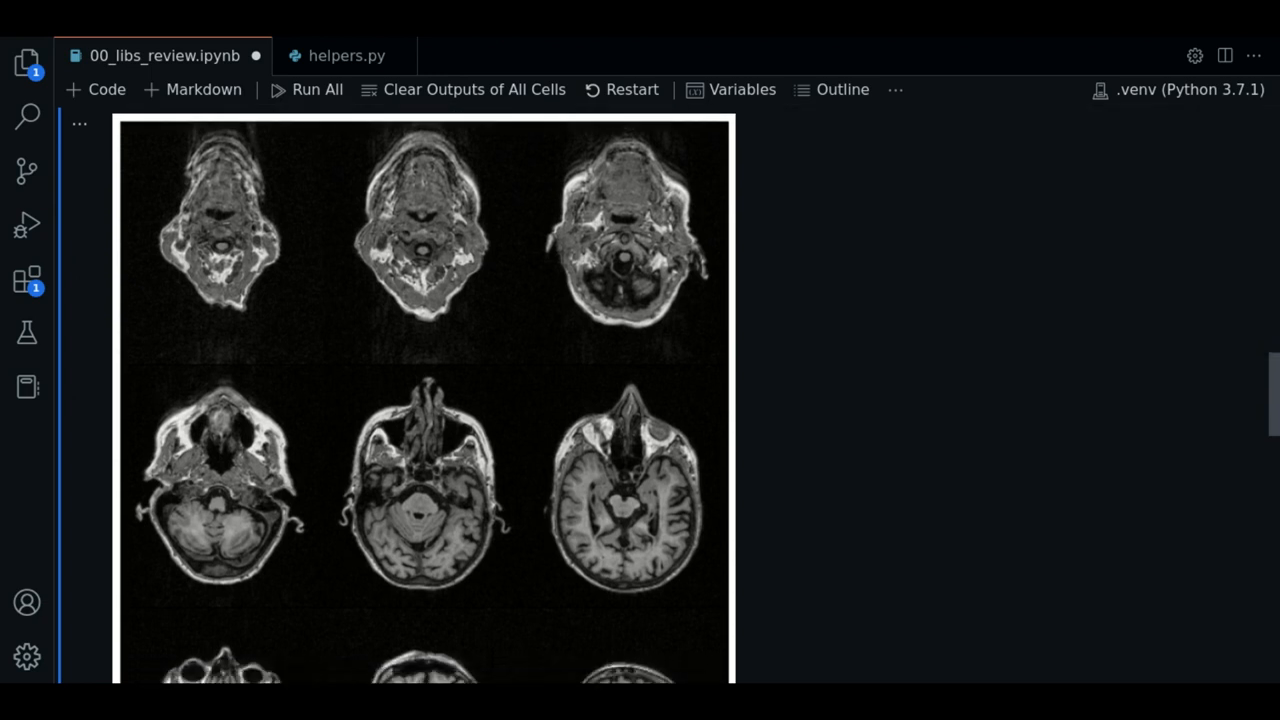
scroll(down, 3)
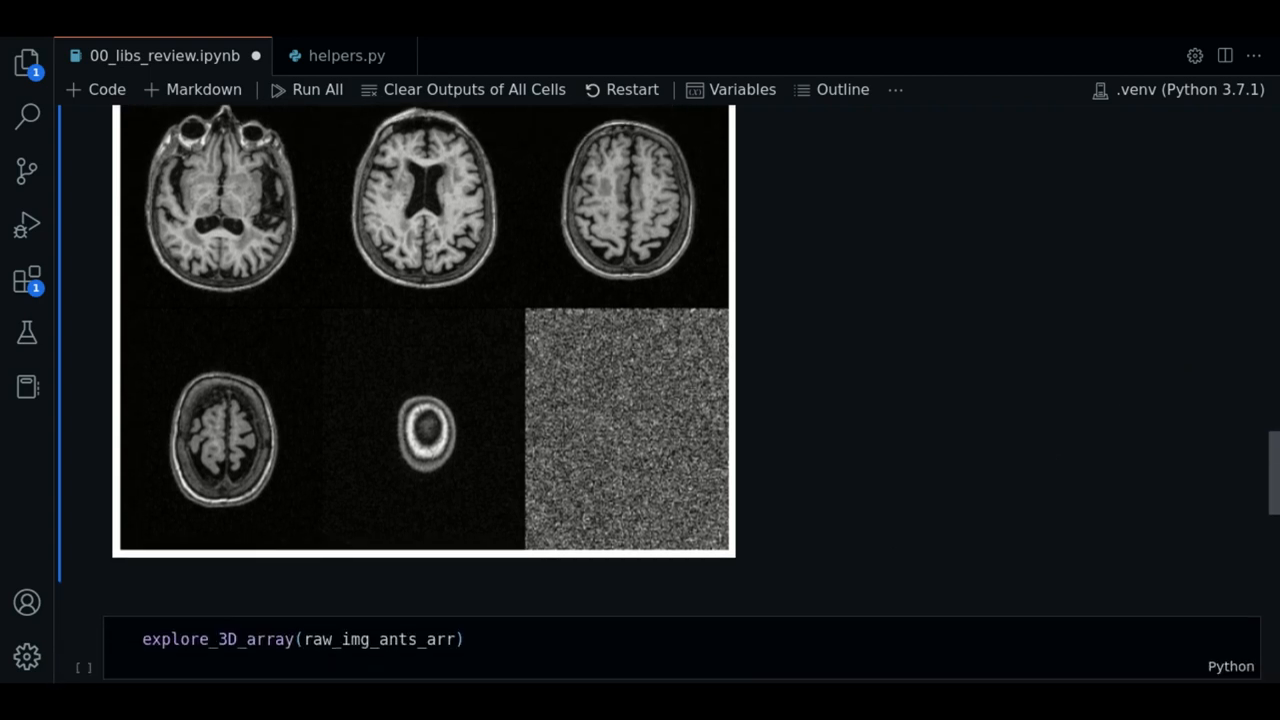
scroll(down, 3)
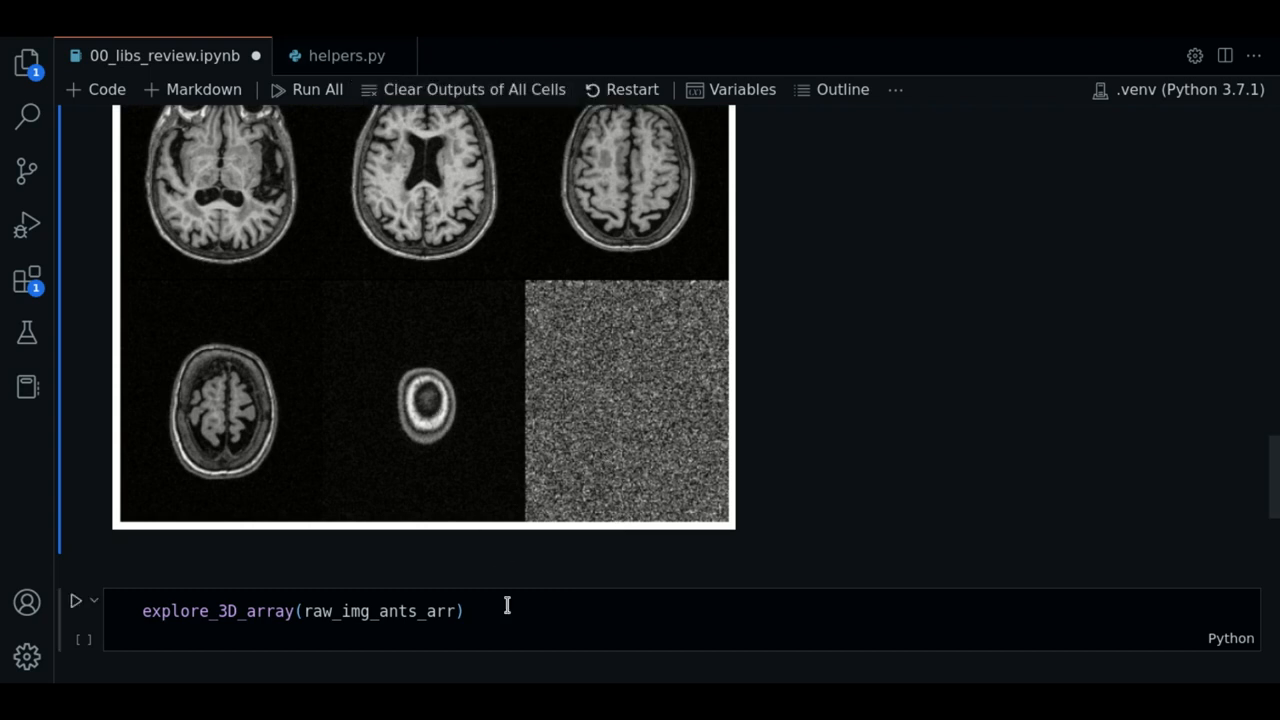
mouse_move(330, 638)
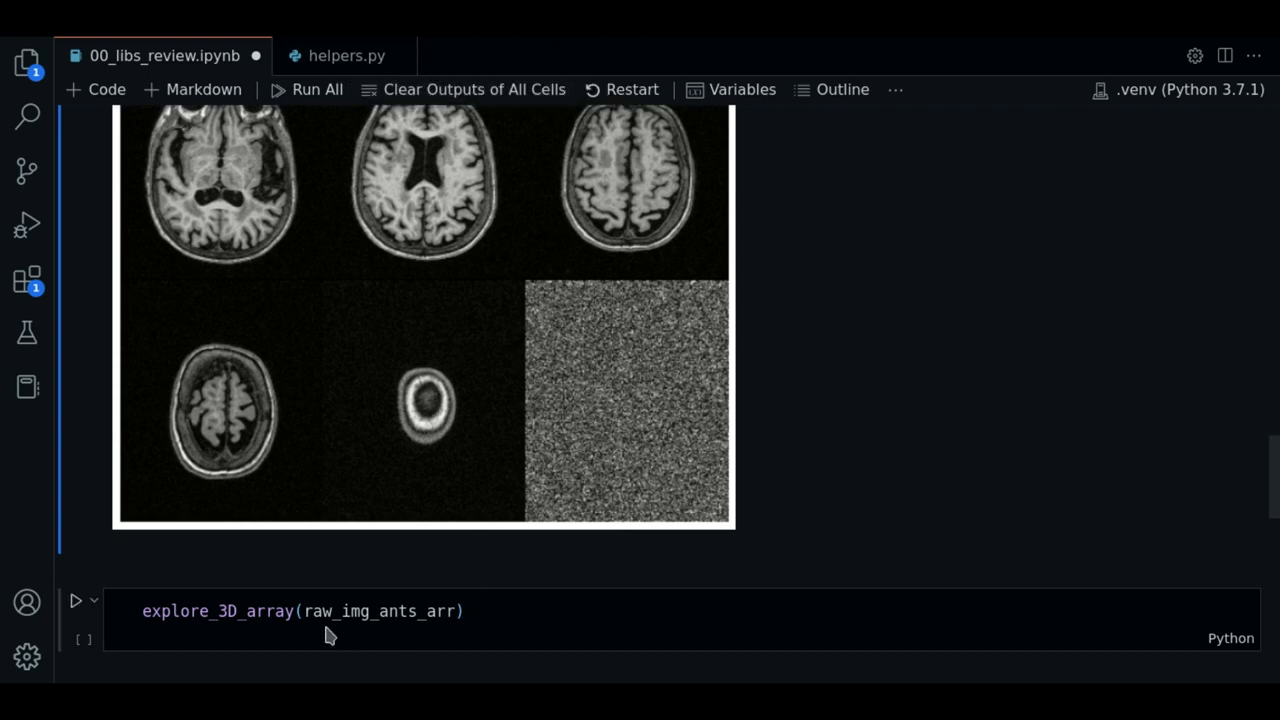
- Run explore_3D_array(raw_img_ants_arr), showing a SLICE slider at 79 with a sagittal brain image
double_click(380, 612)
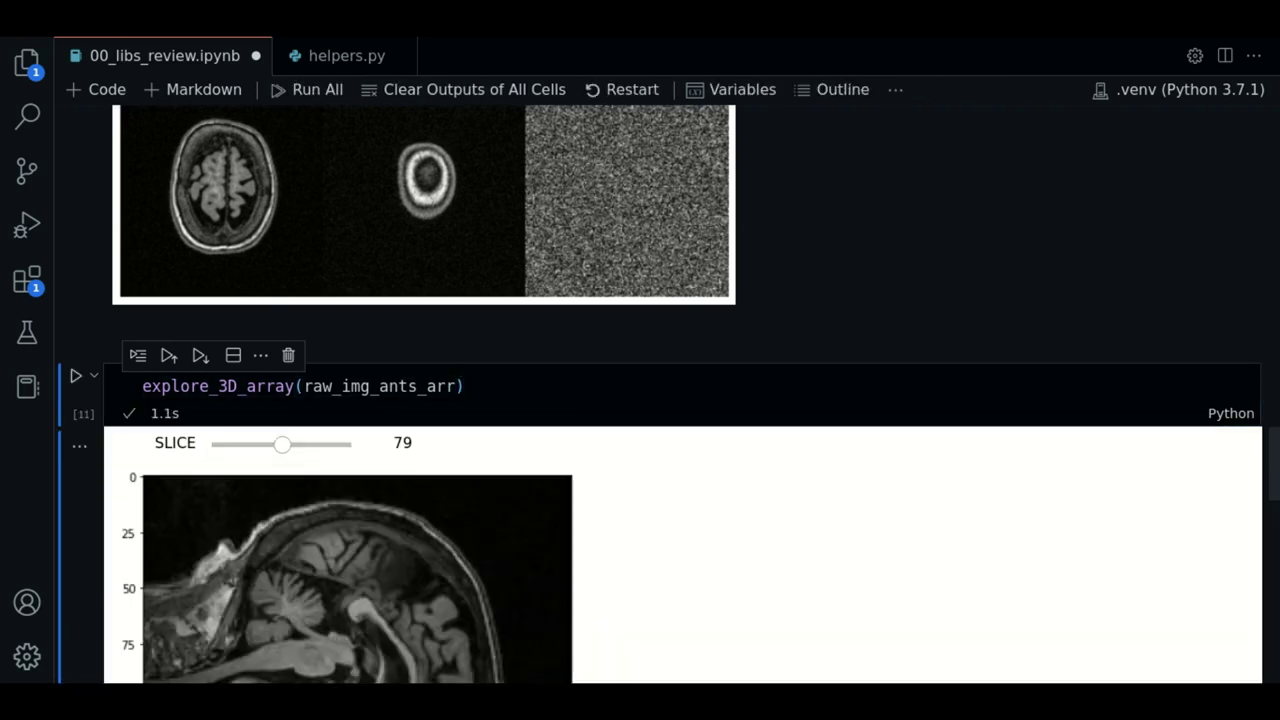
scroll(down, 3)
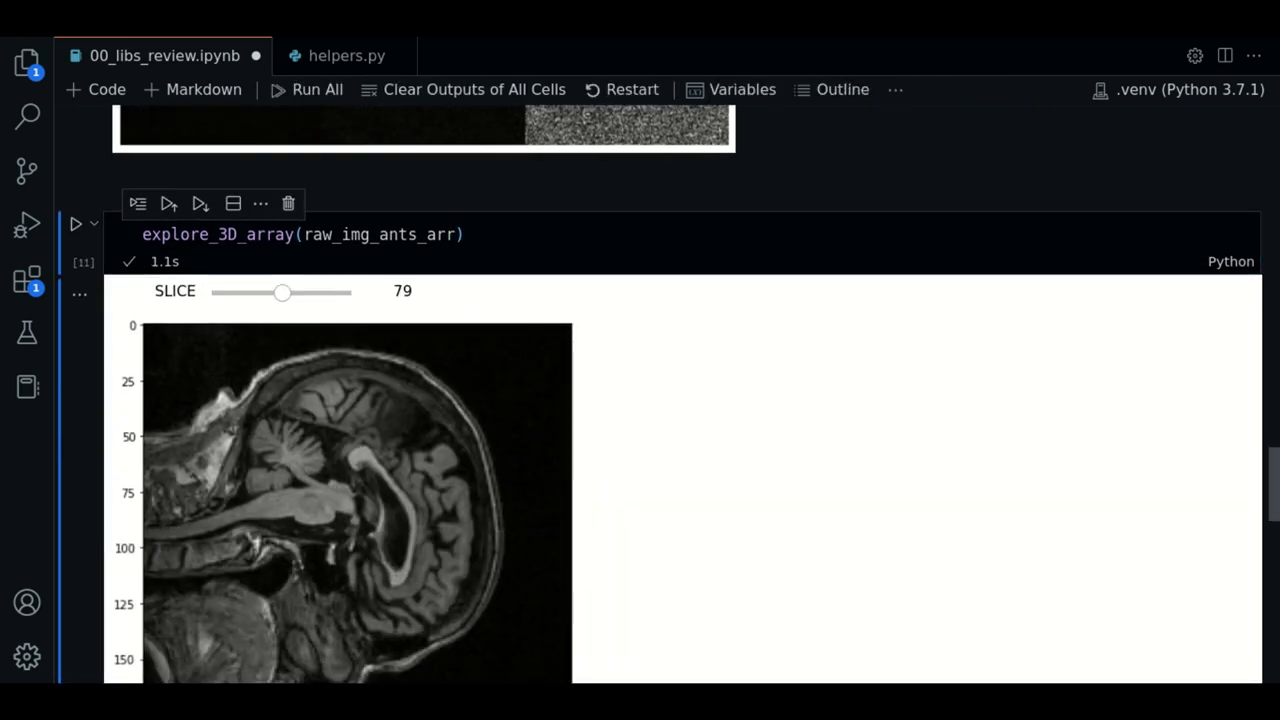
scroll(down, 3)
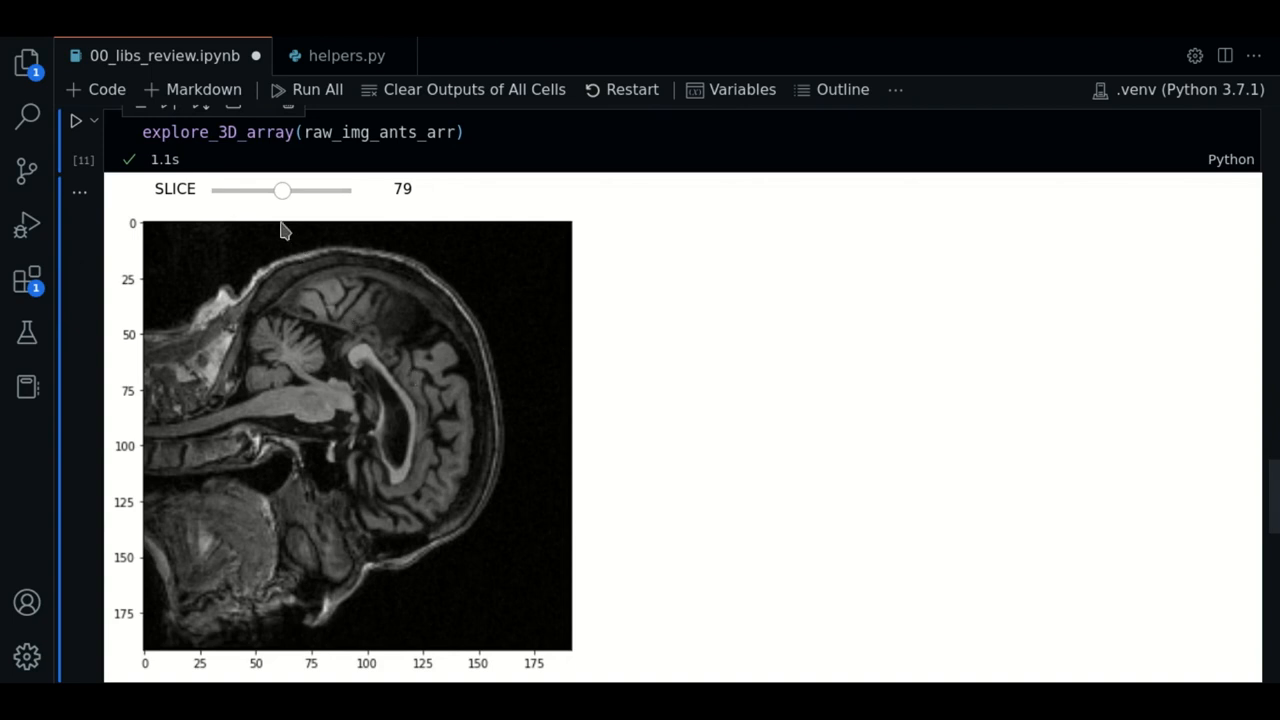
- Scrub the SLICE slider through slices 14, 22, 31, 46, 78 and 136, settling on slice 90
click(282, 190)
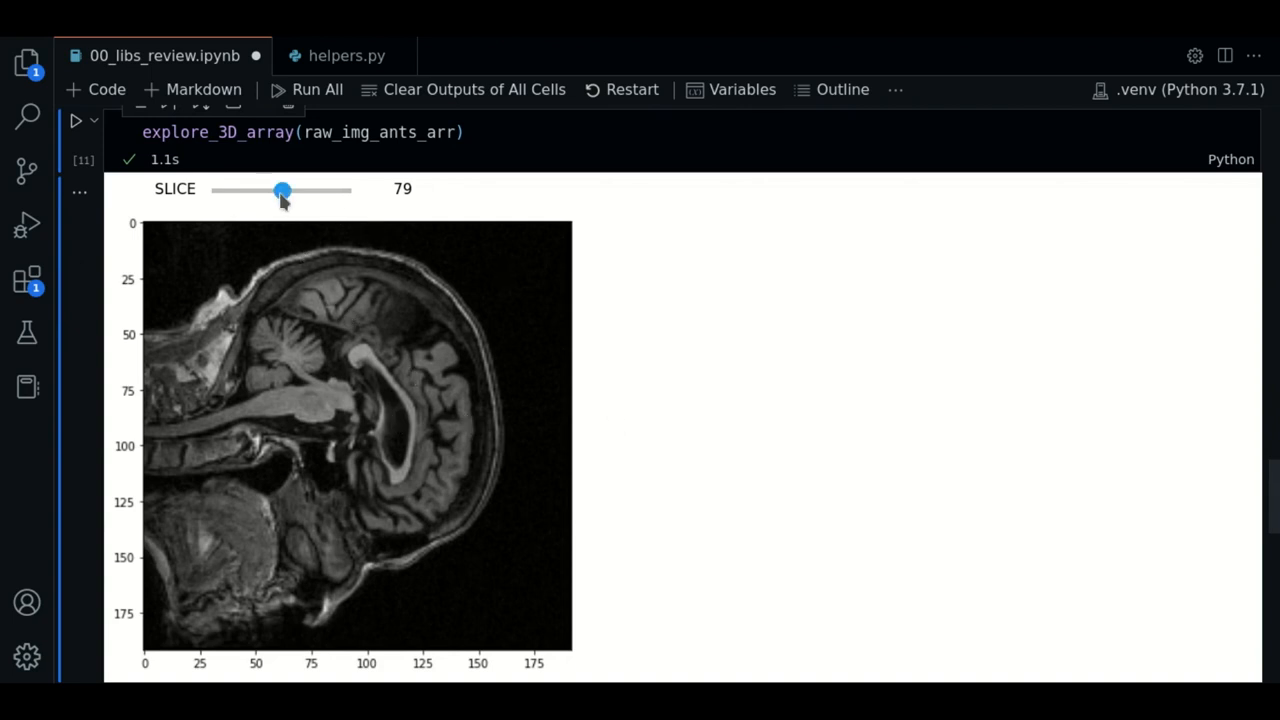
drag(284, 190, 226, 190)
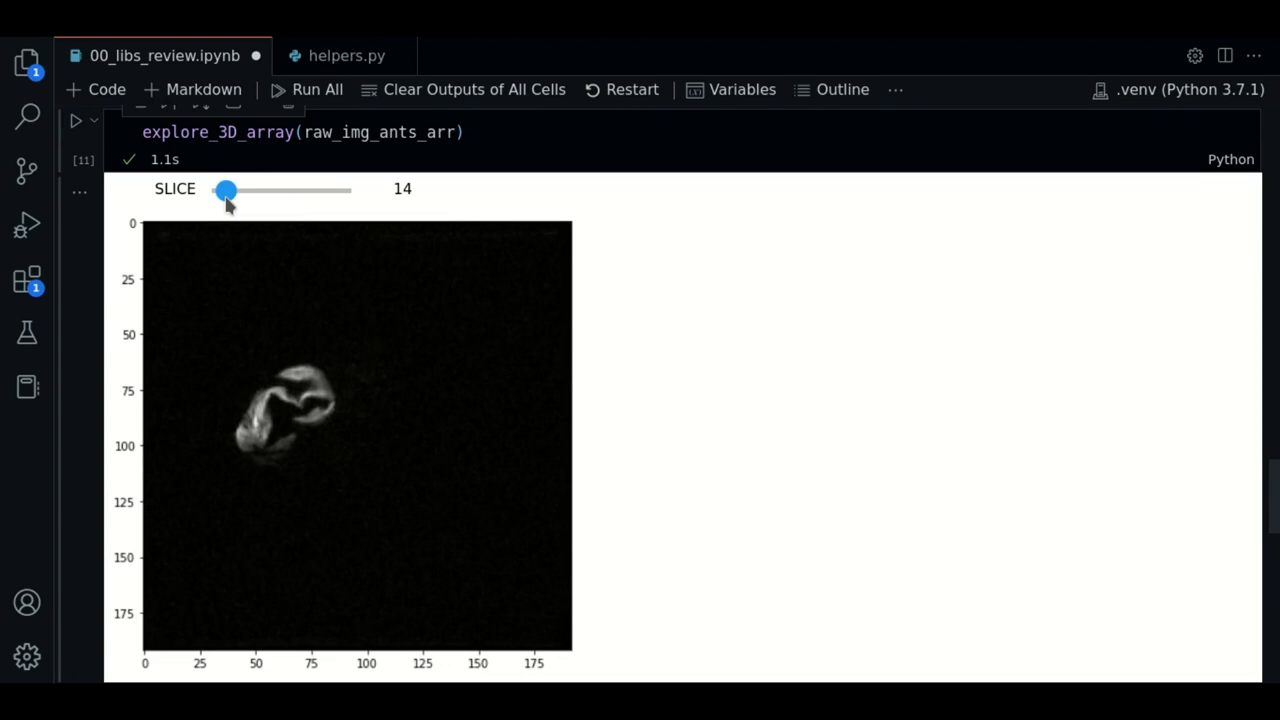
drag(224, 190, 232, 190)
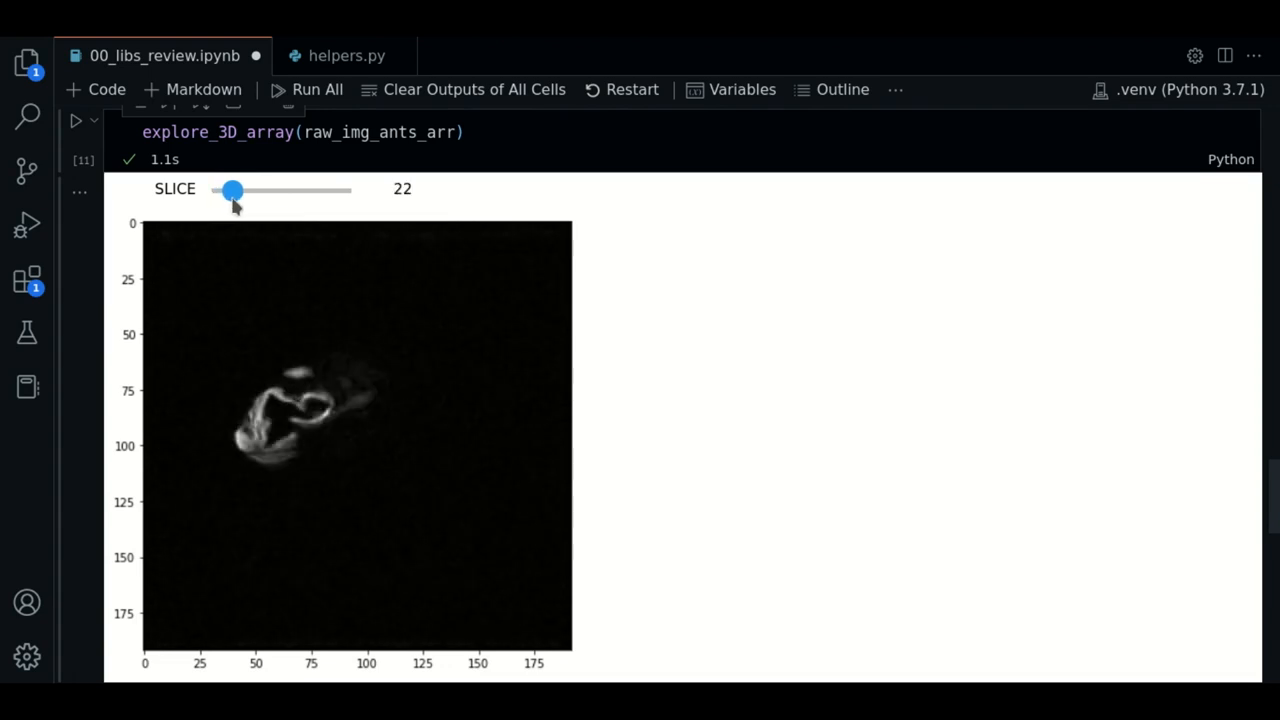
drag(232, 190, 240, 190)
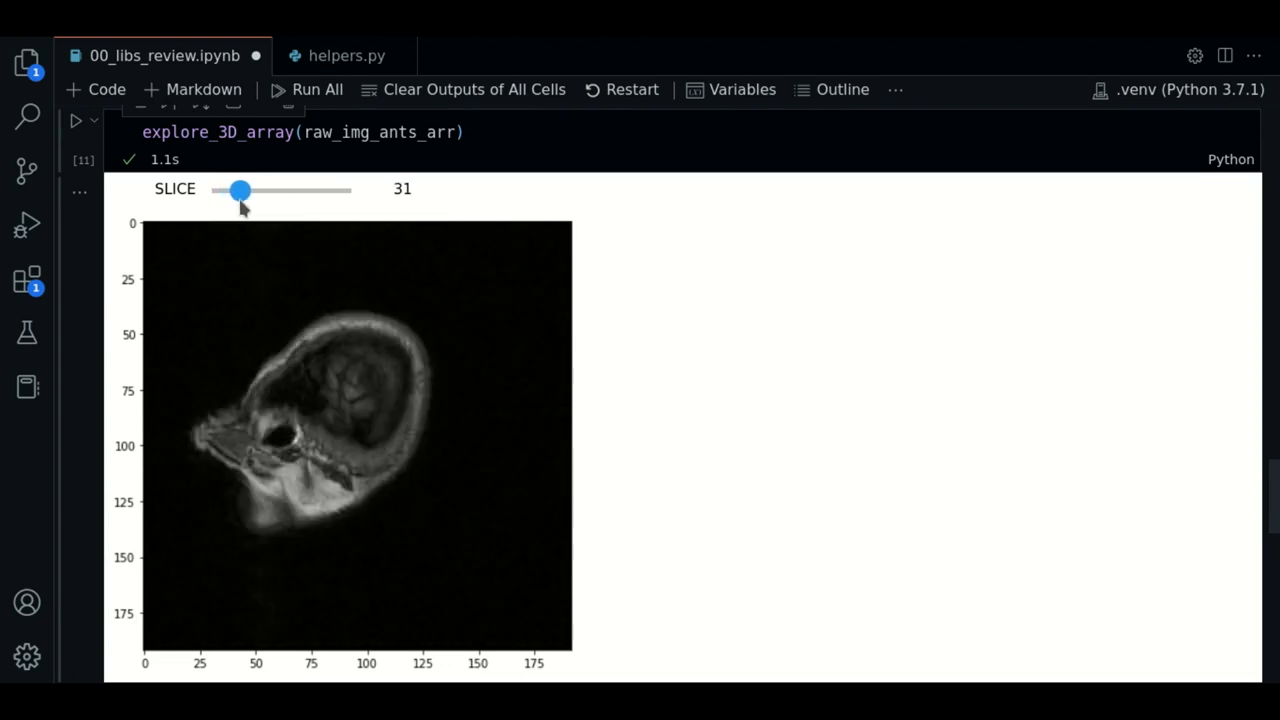
drag(240, 190, 254, 190)
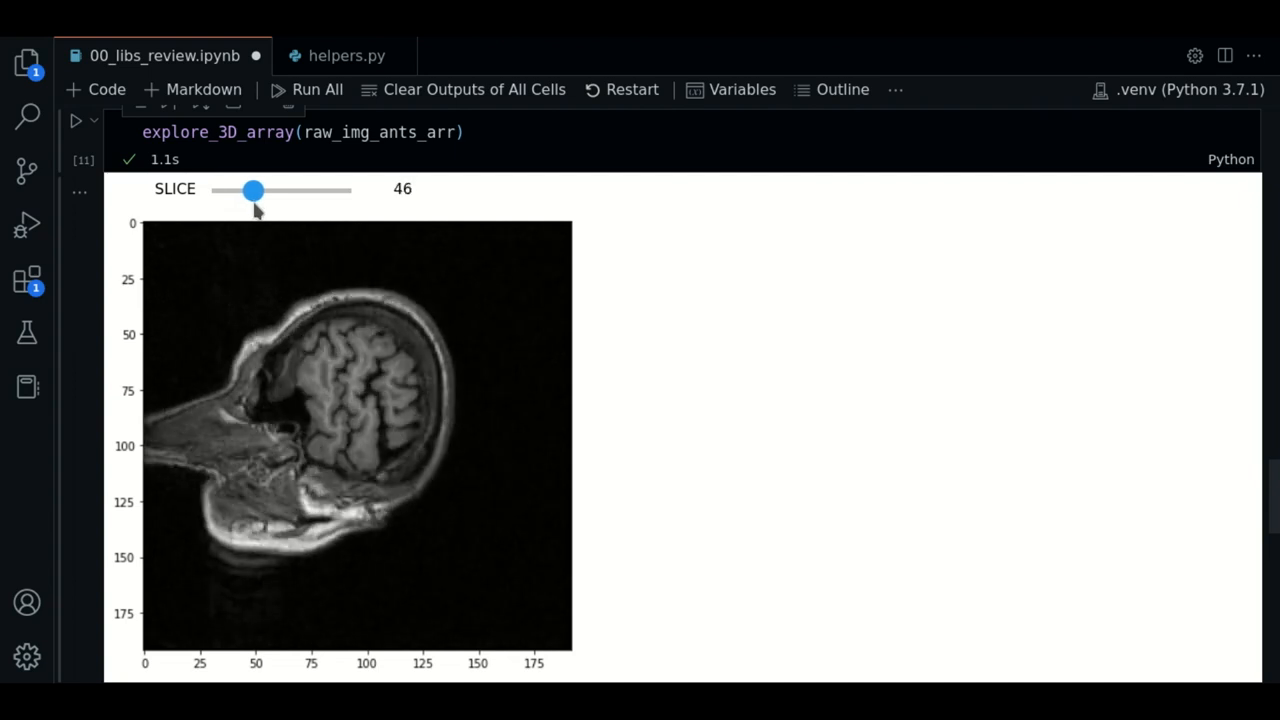
drag(252, 190, 280, 190)
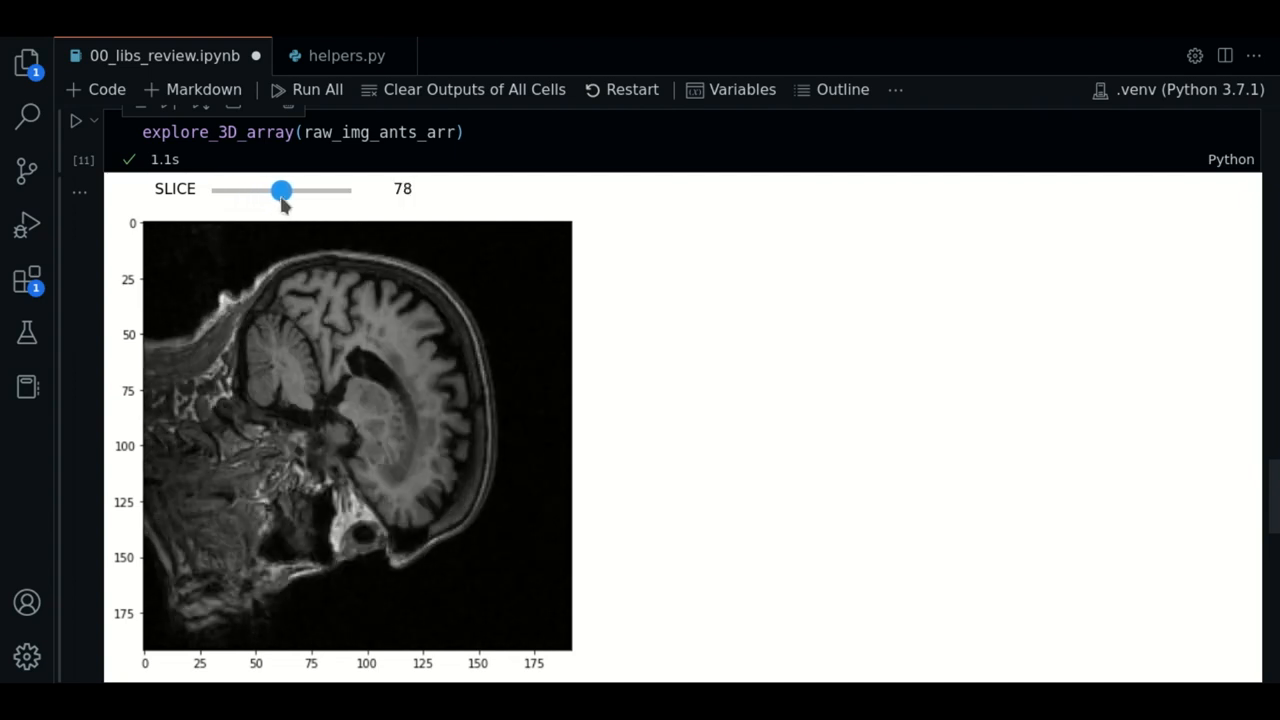
drag(280, 190, 332, 190)
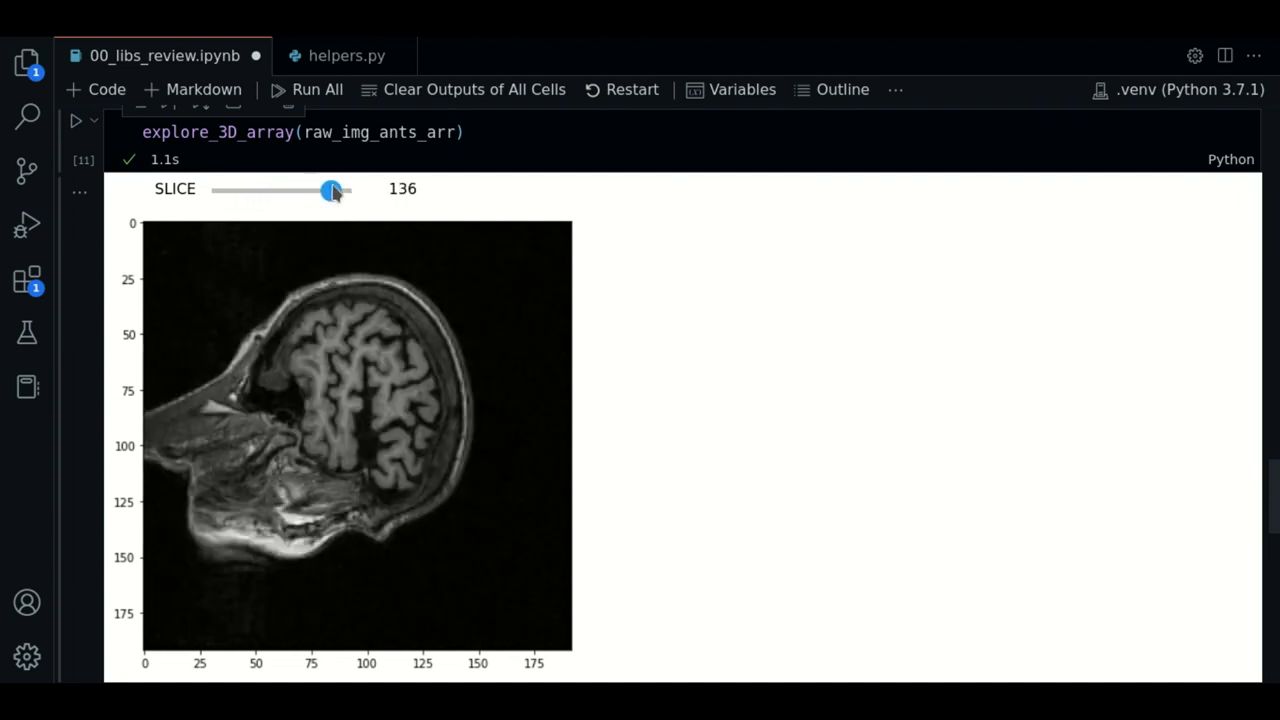
drag(332, 190, 296, 190)
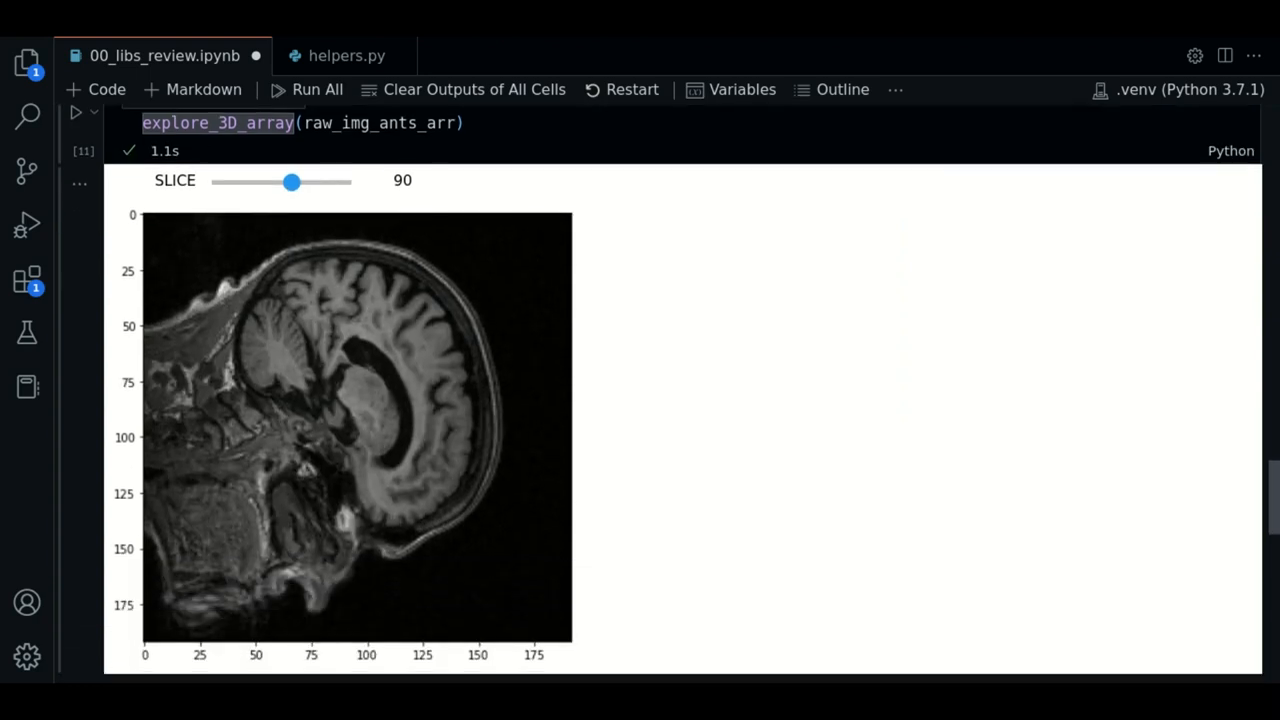
mouse_move(1064, 484)
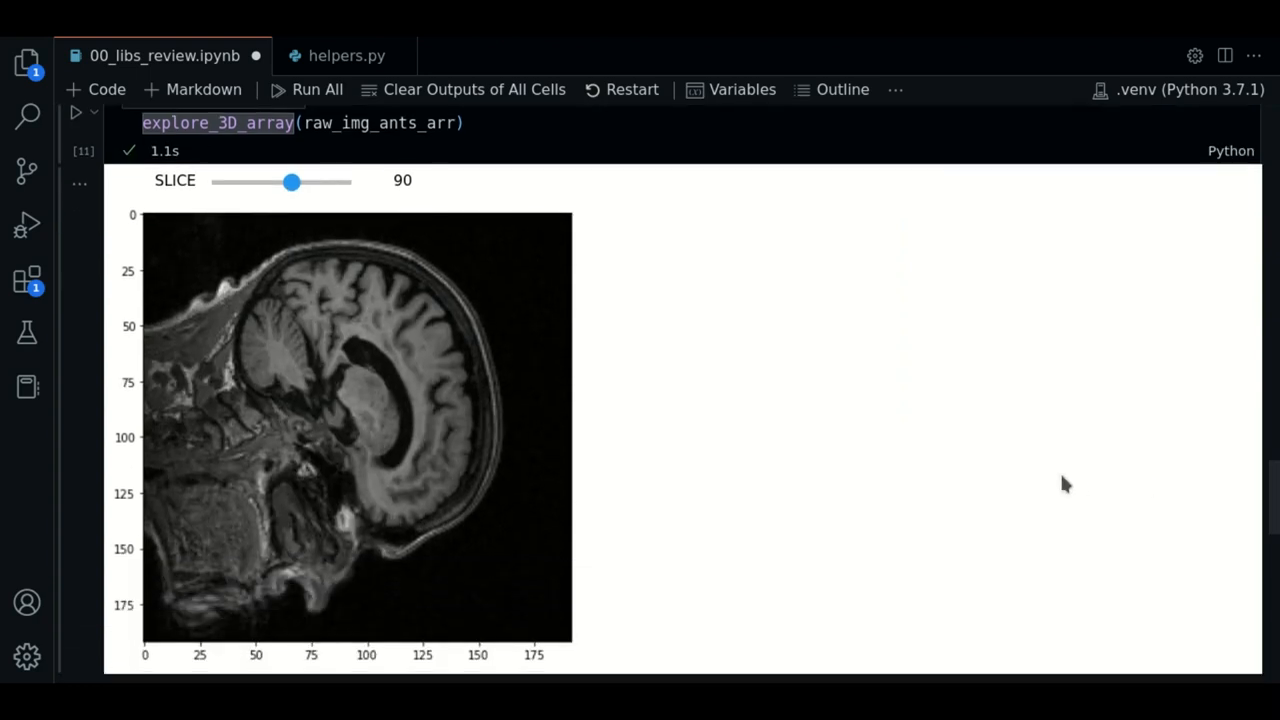